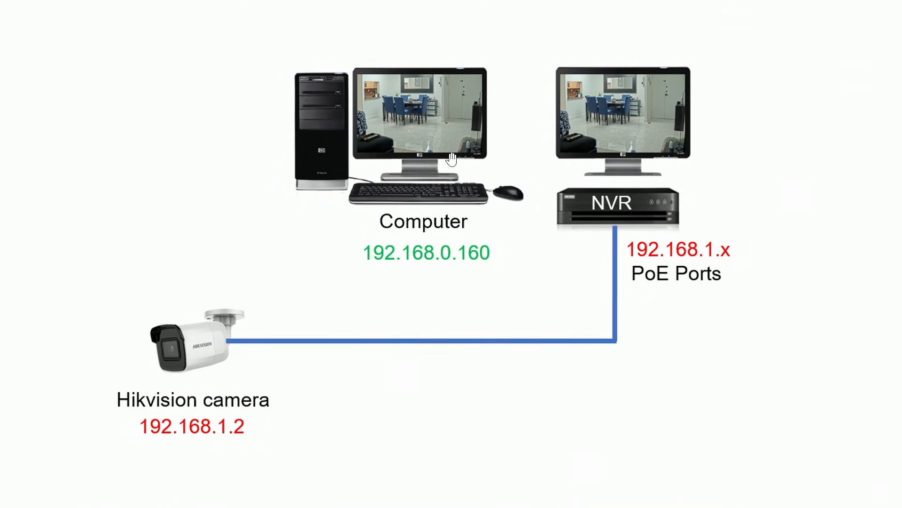
pyautogui.moveTo(344, 131)
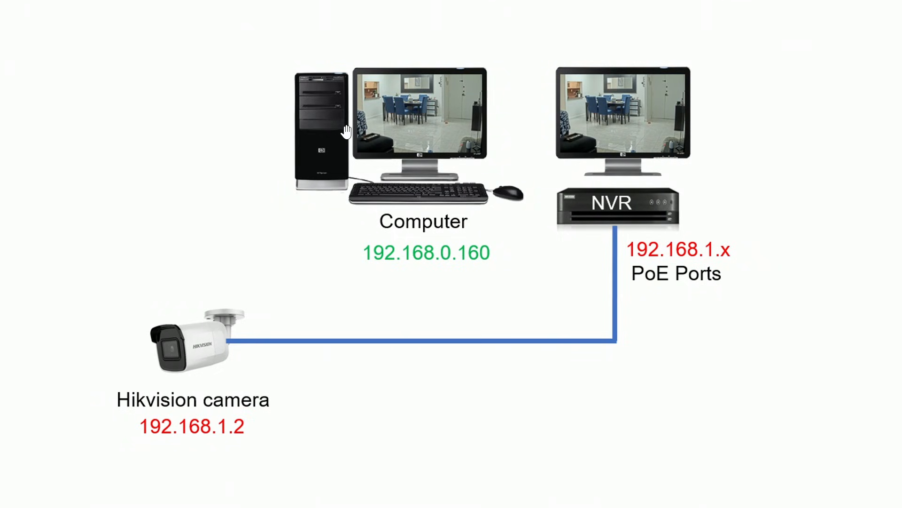
pyautogui.moveTo(517, 300)
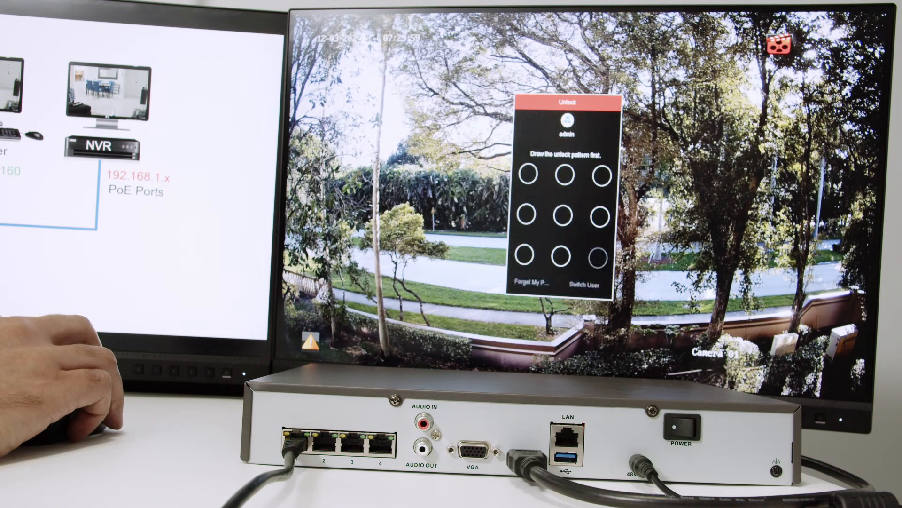
# Step: Unlock the recorder and restore Maintenance > Default factory settings, confirming the reboot
pyautogui.moveTo(538, 175); pyautogui.dragTo(603, 179)
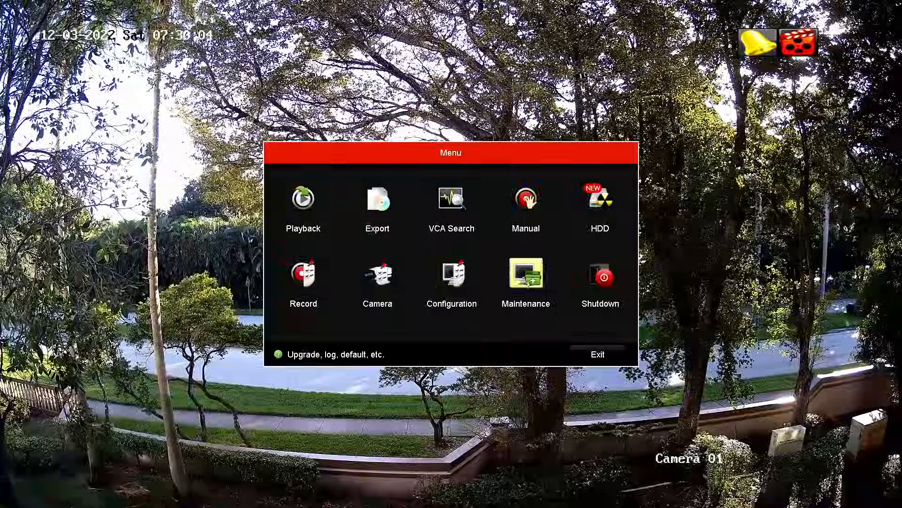
pyautogui.click(525, 276)
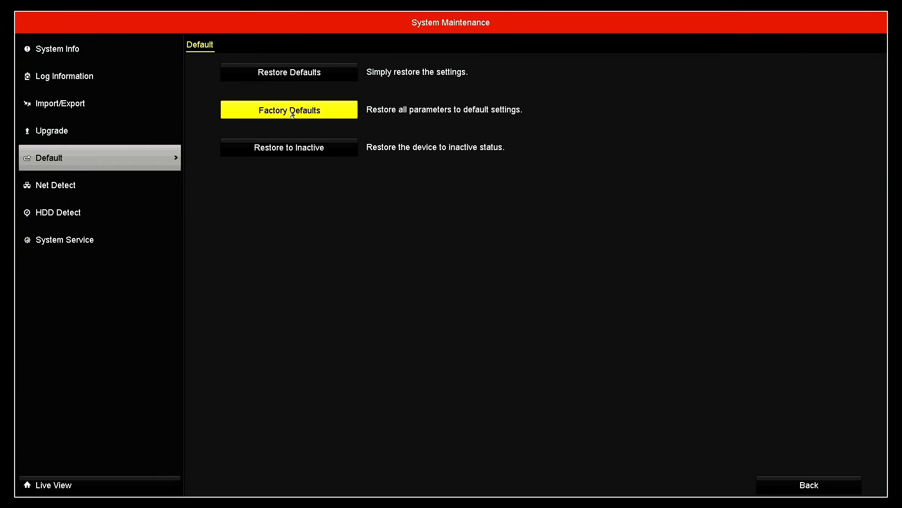
pyautogui.click(289, 110)
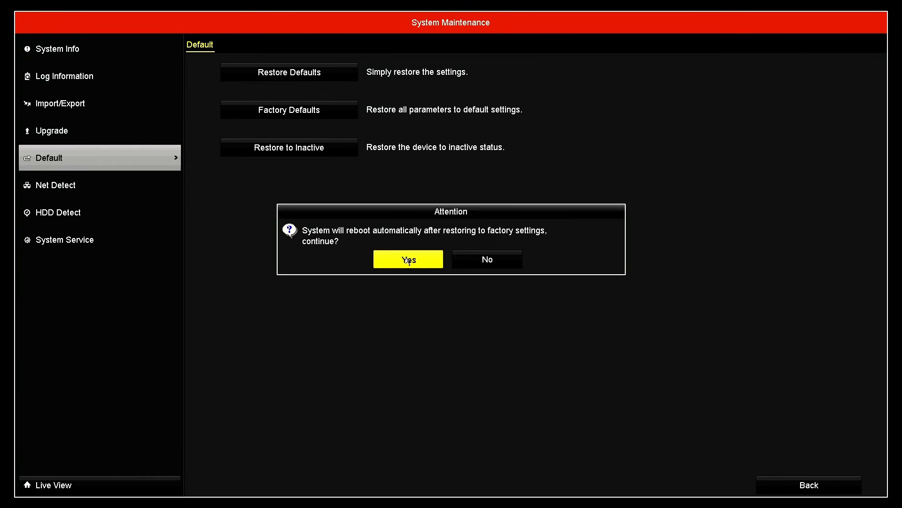
pyautogui.click(407, 259)
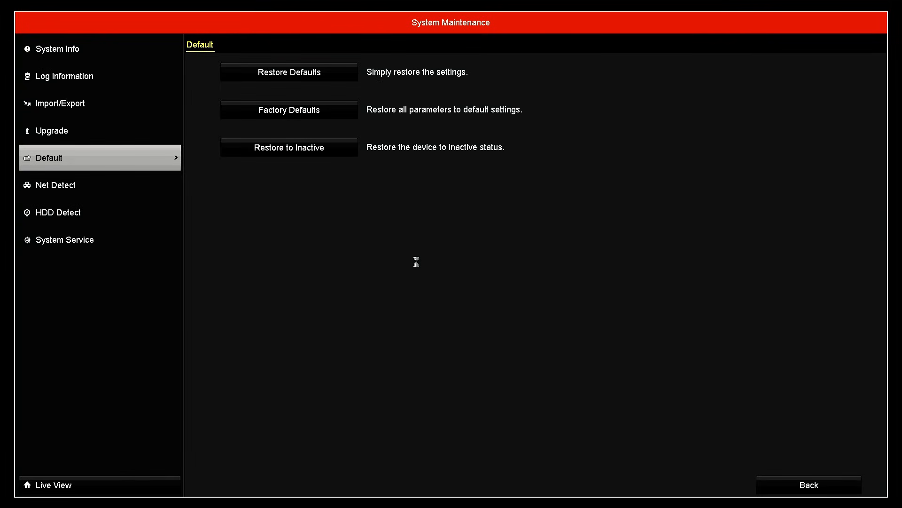
pyautogui.click(289, 148)
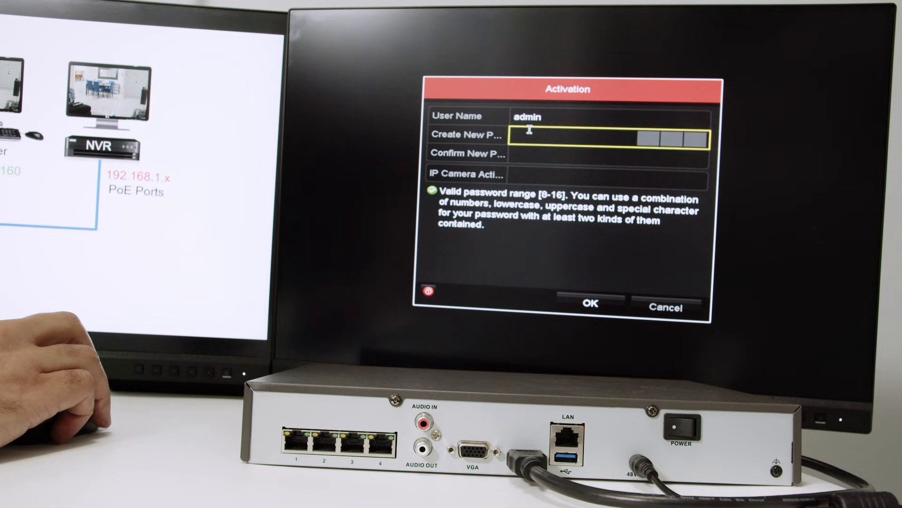
# Step: Activate with a new admin password, skip GUID export, and draw the Z-shaped pattern twice
pyautogui.click(599, 135)
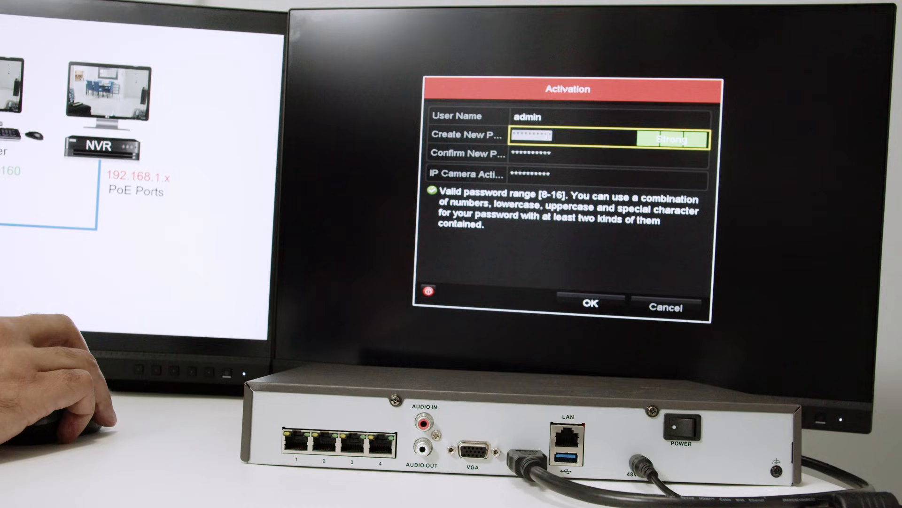
pyautogui.click(604, 174)
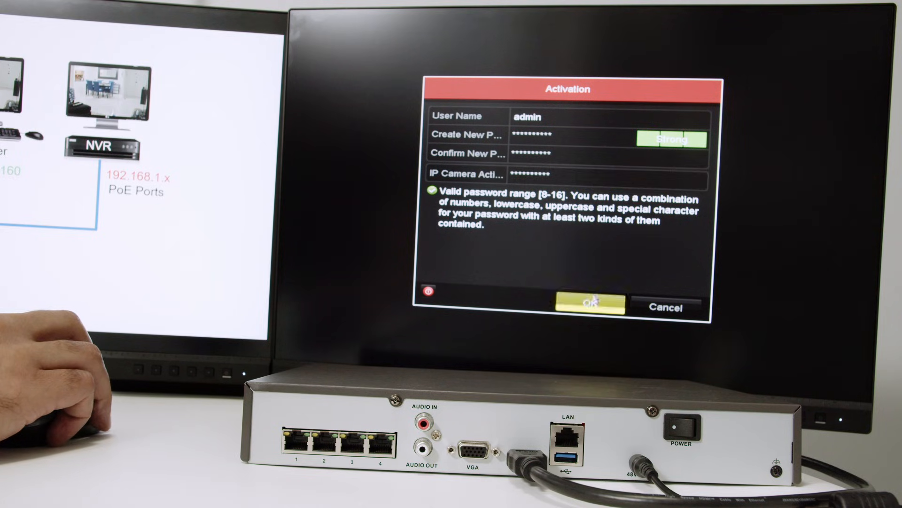
pyautogui.click(589, 303)
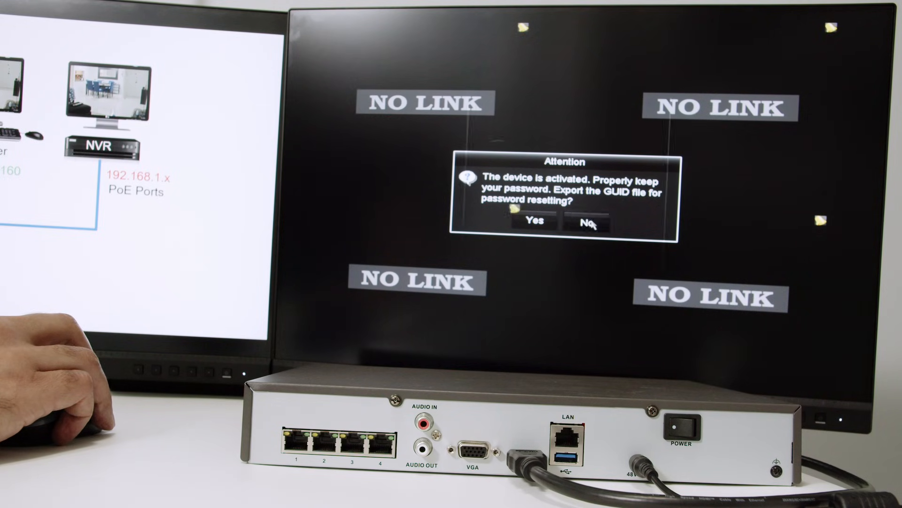
pyautogui.click(587, 223)
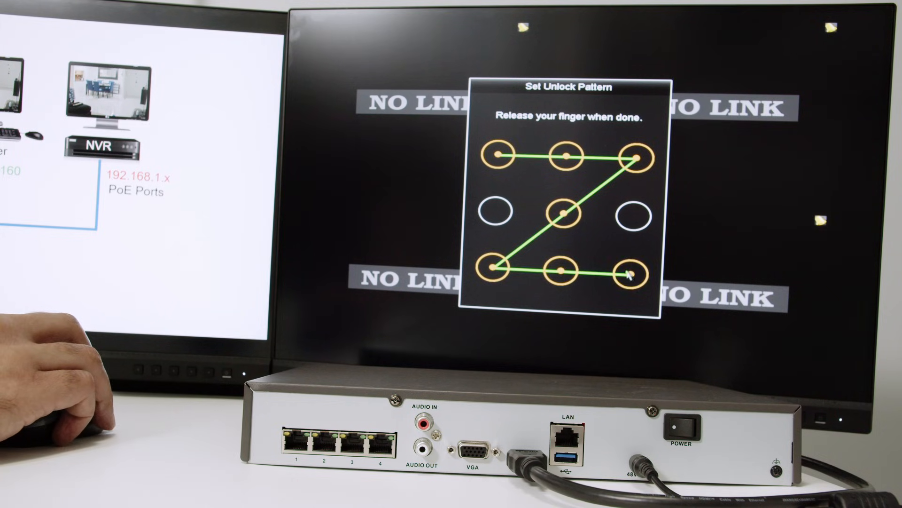
pyautogui.click(633, 274)
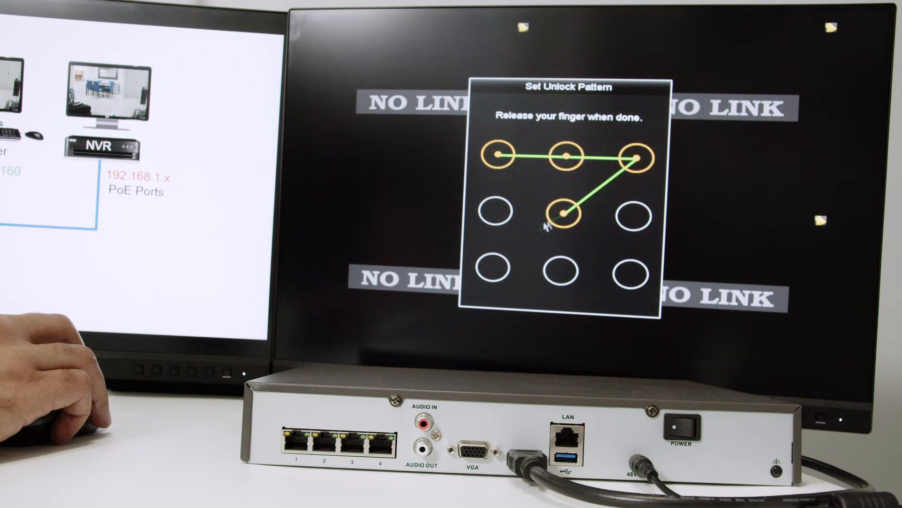
pyautogui.moveTo(557, 215); pyautogui.dragTo(633, 273)
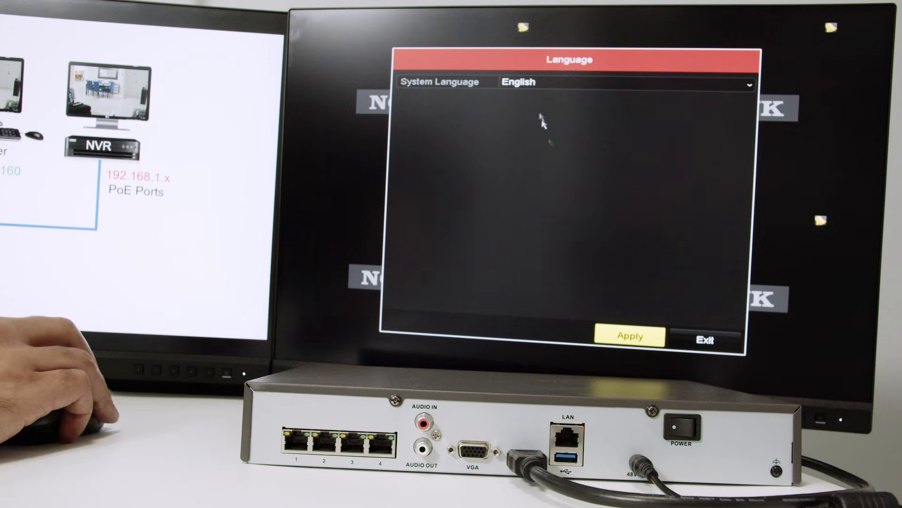
# Step: Keep English as the language and stop the wizard from launching at startup
pyautogui.click(629, 336)
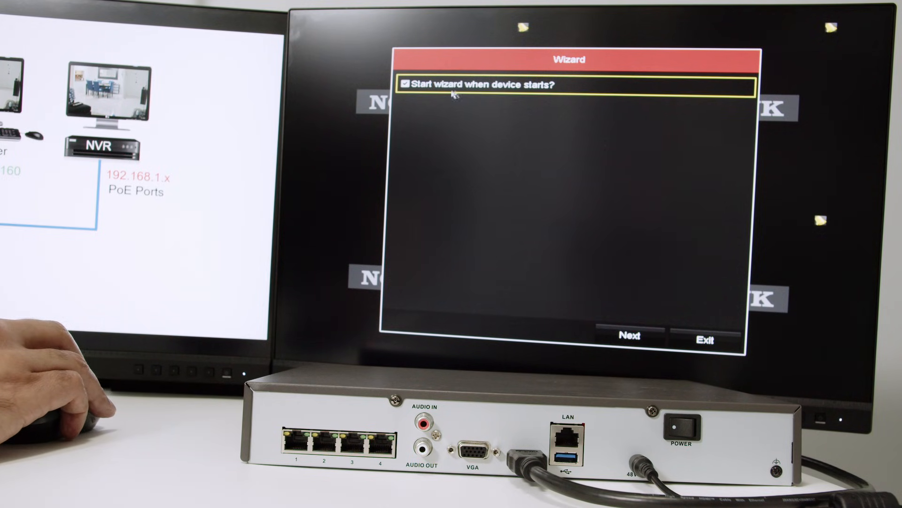
pyautogui.click(405, 83)
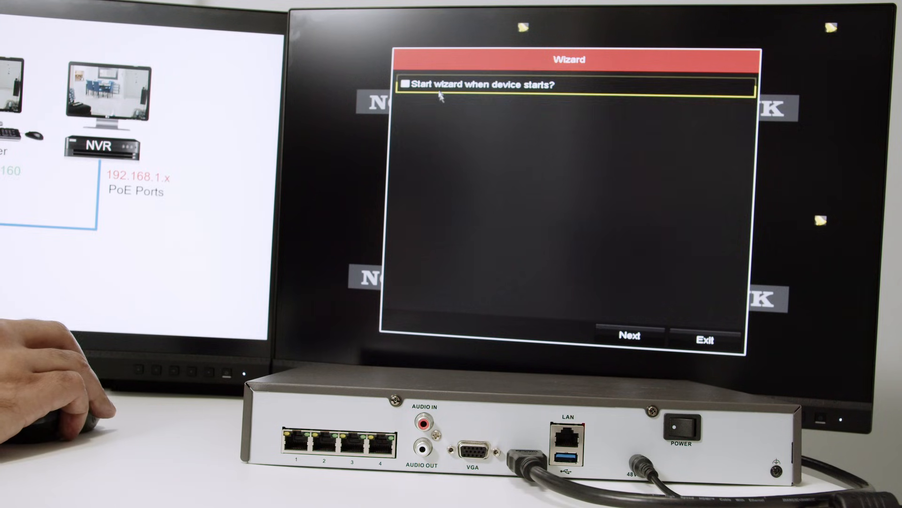
pyautogui.click(629, 335)
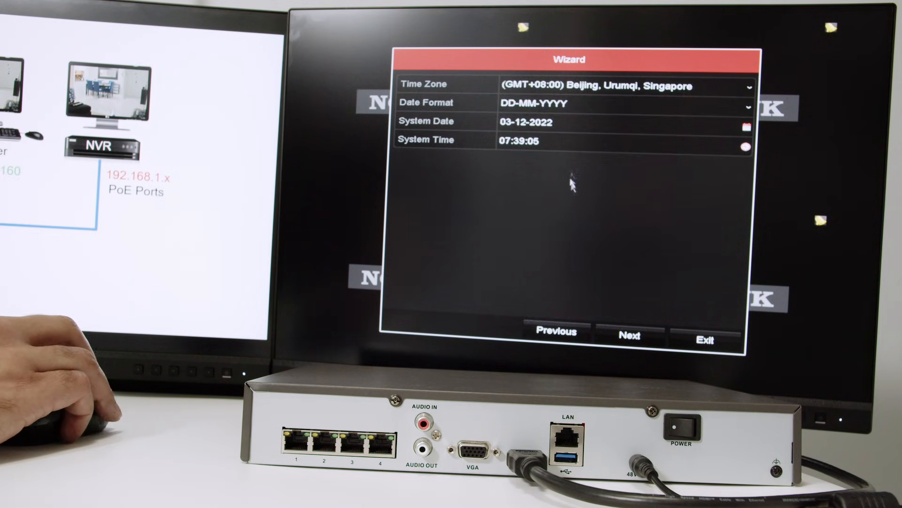
# Step: Set the time zone to GMT-05:00 Eastern Time
pyautogui.click(747, 87)
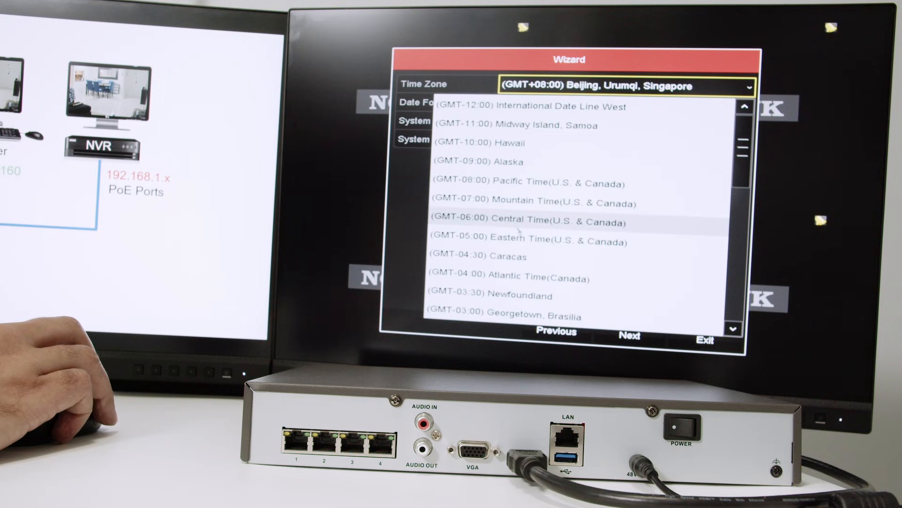
pyautogui.click(525, 241)
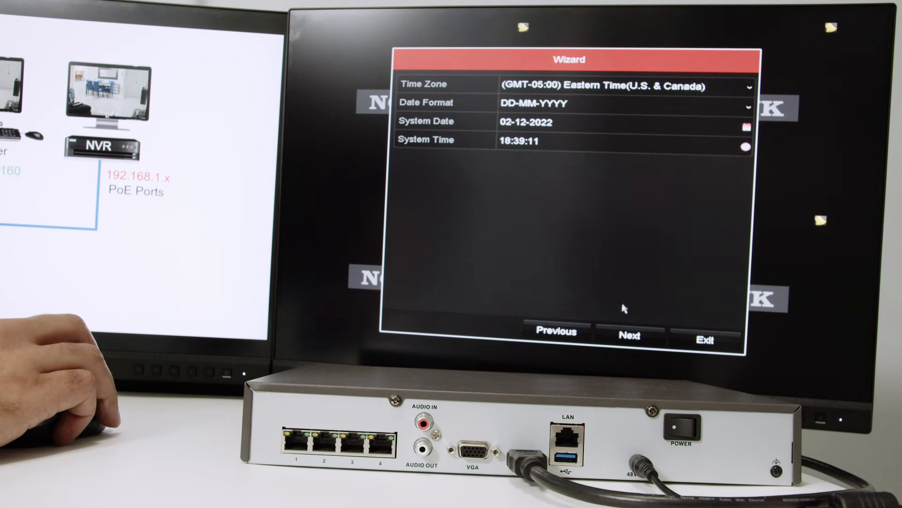
pyautogui.click(628, 332)
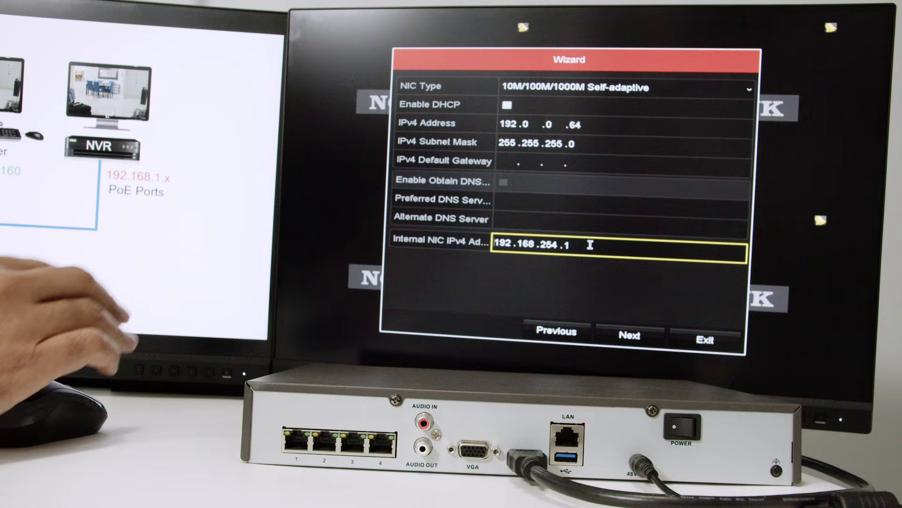
# Step: With DHCP off, set the internal NIC IPv4 address to 192.168.254.1
pyautogui.click(621, 123)
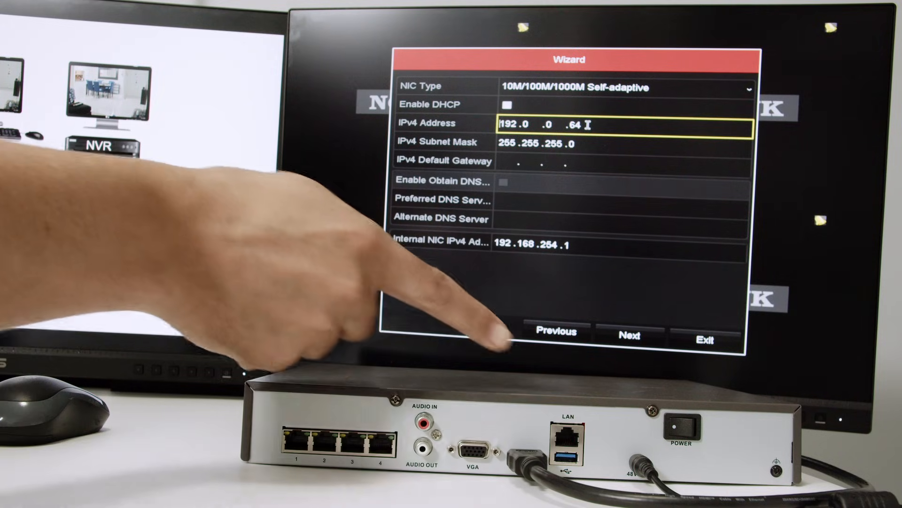
pyautogui.moveTo(69, 392)
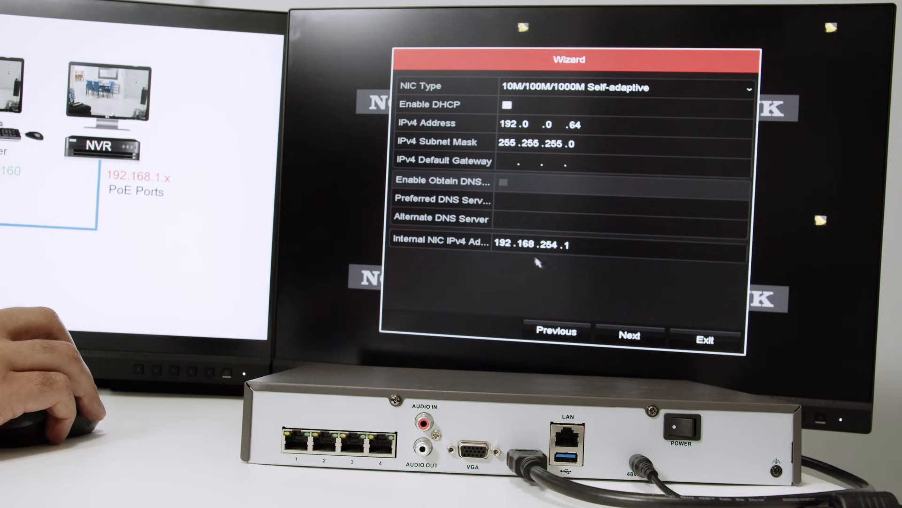
pyautogui.click(616, 243)
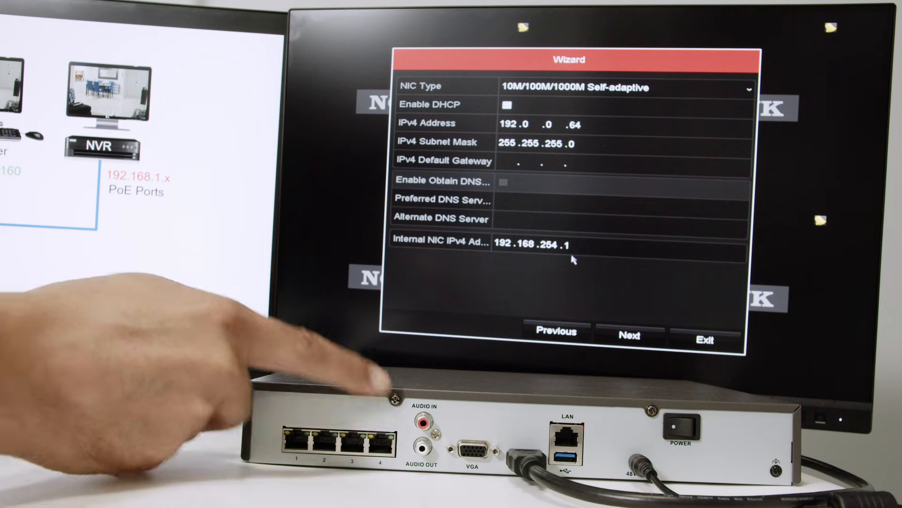
pyautogui.click(575, 241)
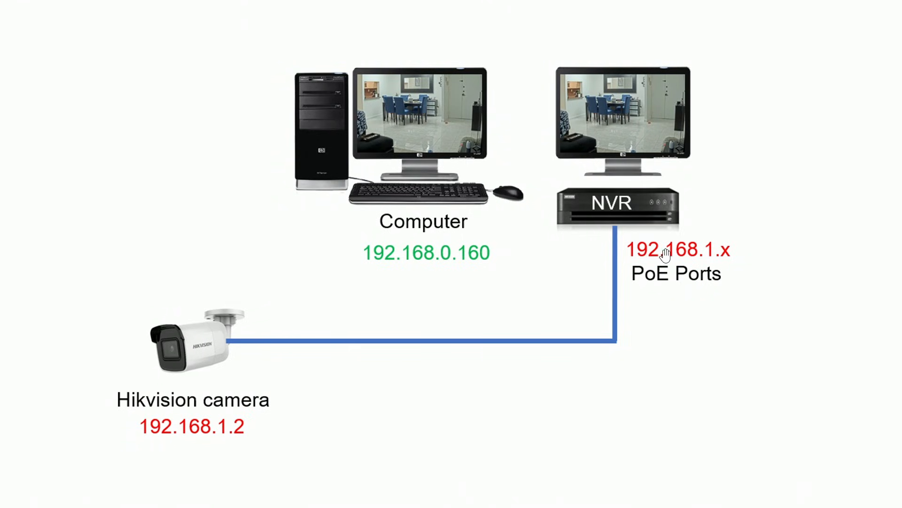
pyautogui.moveTo(642, 266)
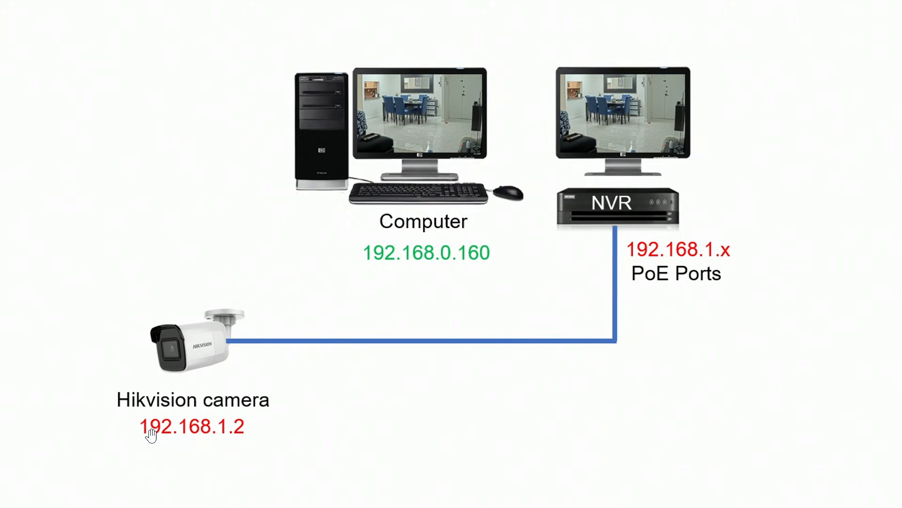
pyautogui.moveTo(251, 448)
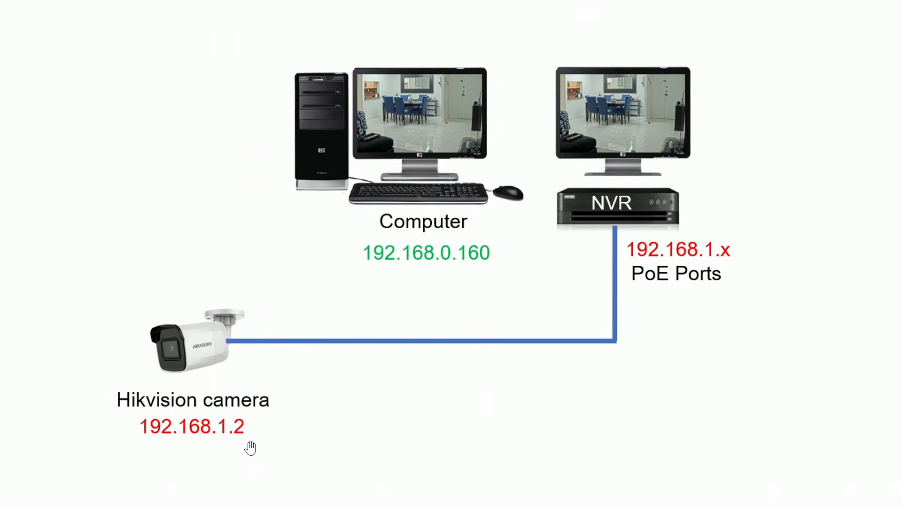
pyautogui.moveTo(589, 320)
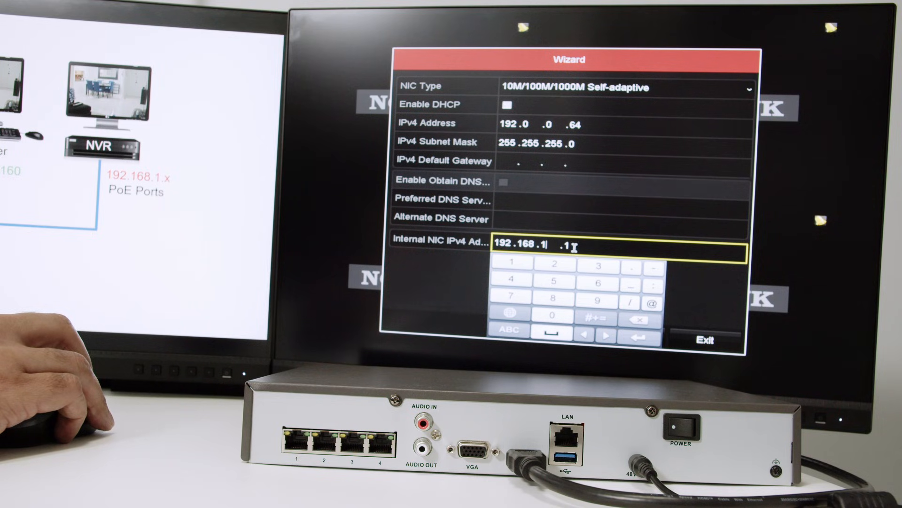
# Step: Enter 245 as the internal NIC address's last octet, making it 192.168.1.245
pyautogui.click(635, 320)
pyautogui.write('168')
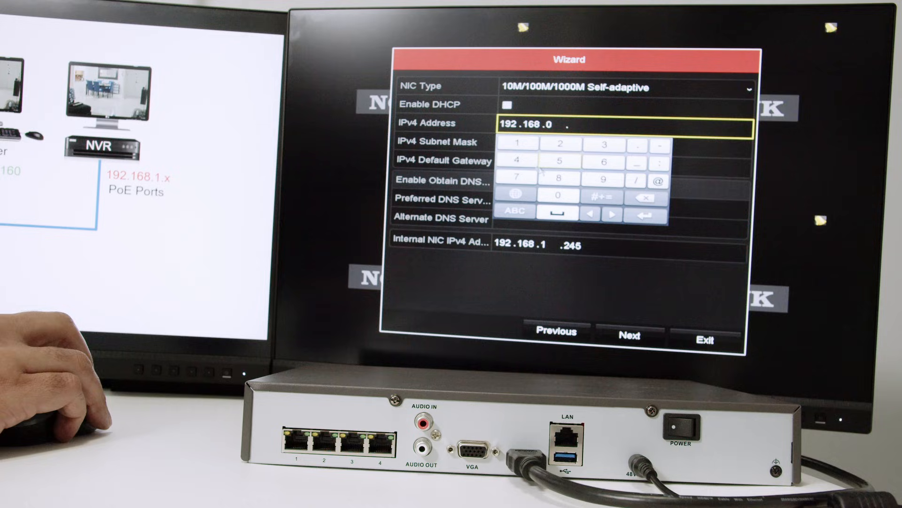
pyautogui.write('245')
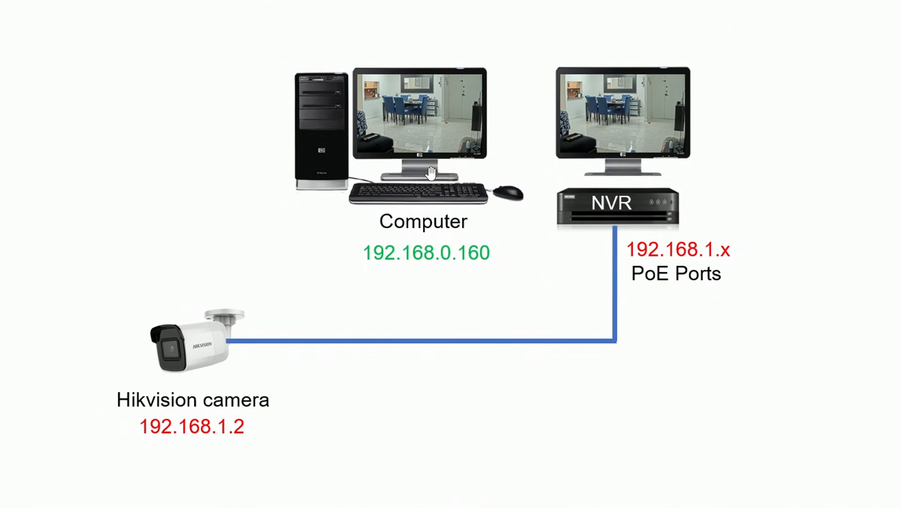
pyautogui.moveTo(430, 217)
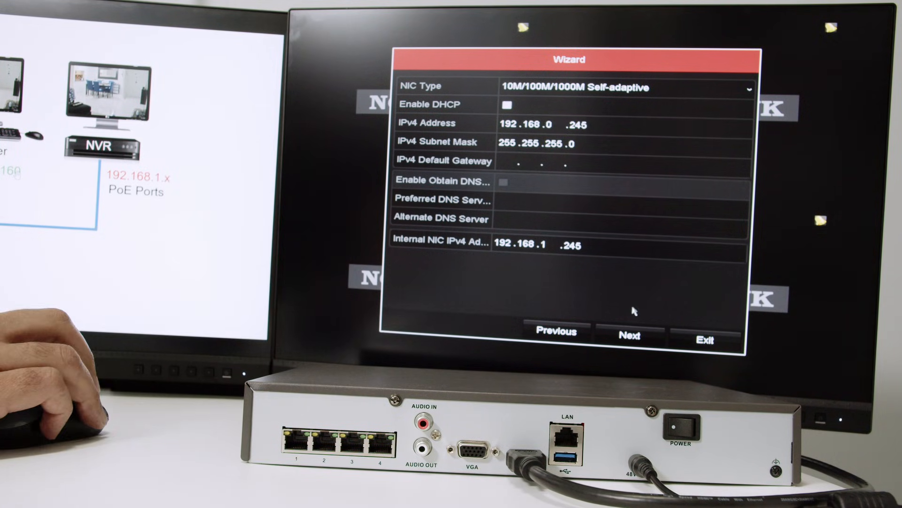
# Step: Accept the network settings and skip the Hik-Connect, port/DDNS and camera wizard pages
pyautogui.click(629, 336)
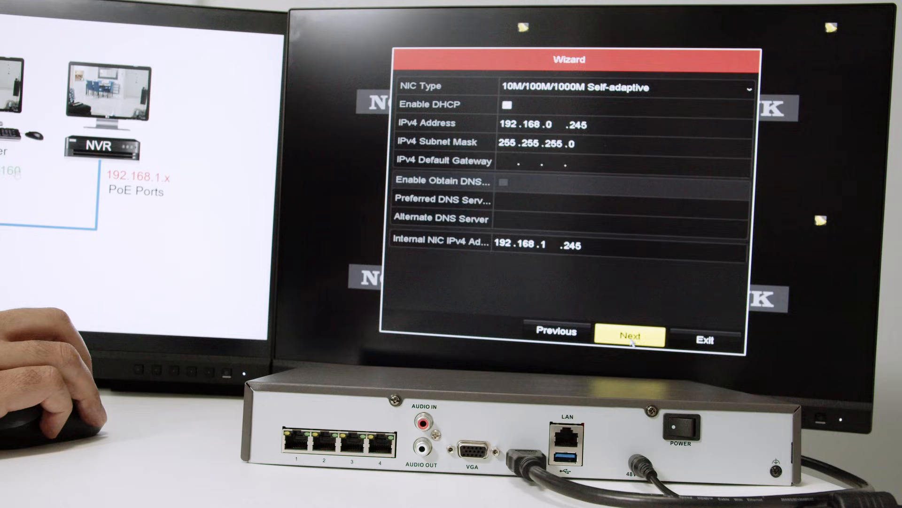
pyautogui.click(631, 335)
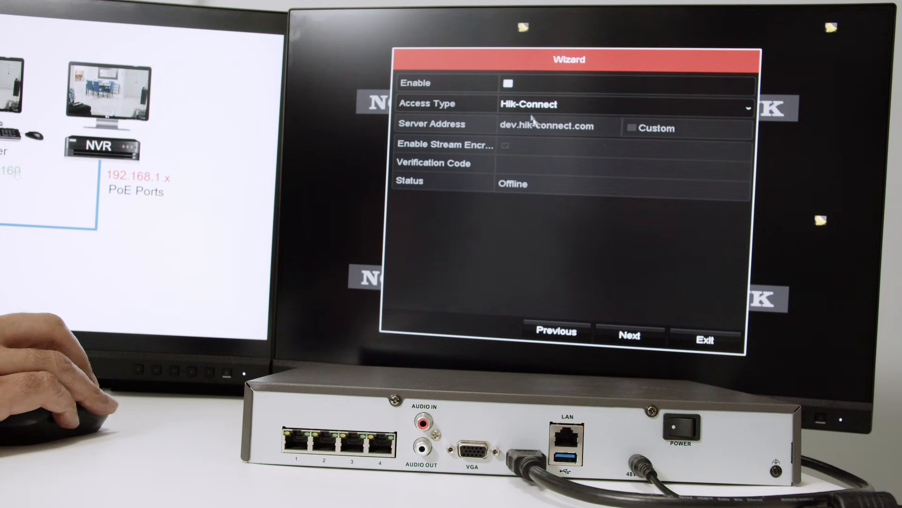
pyautogui.click(622, 108)
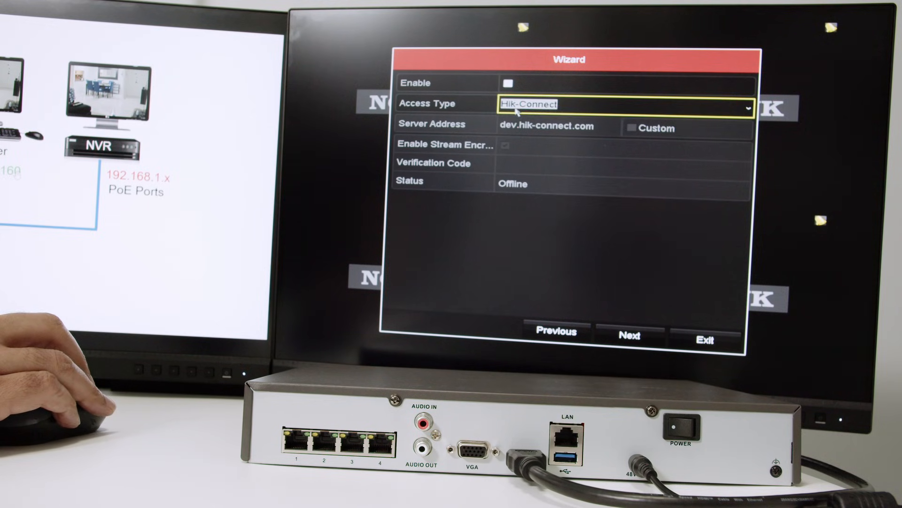
pyautogui.moveTo(570, 105)
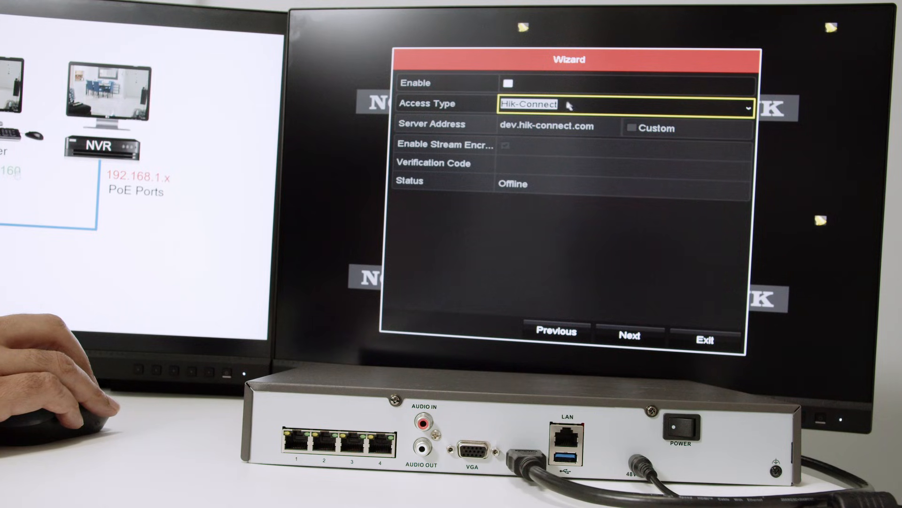
pyautogui.moveTo(629, 335)
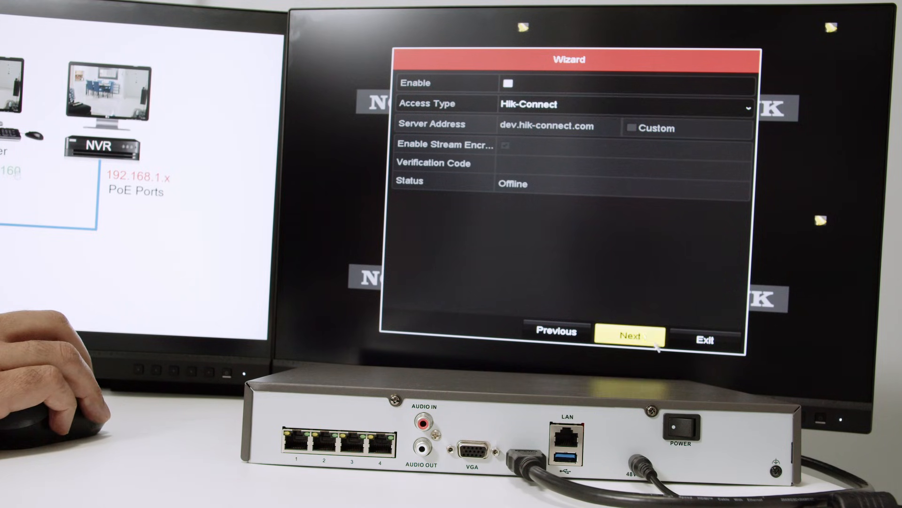
pyautogui.click(631, 337)
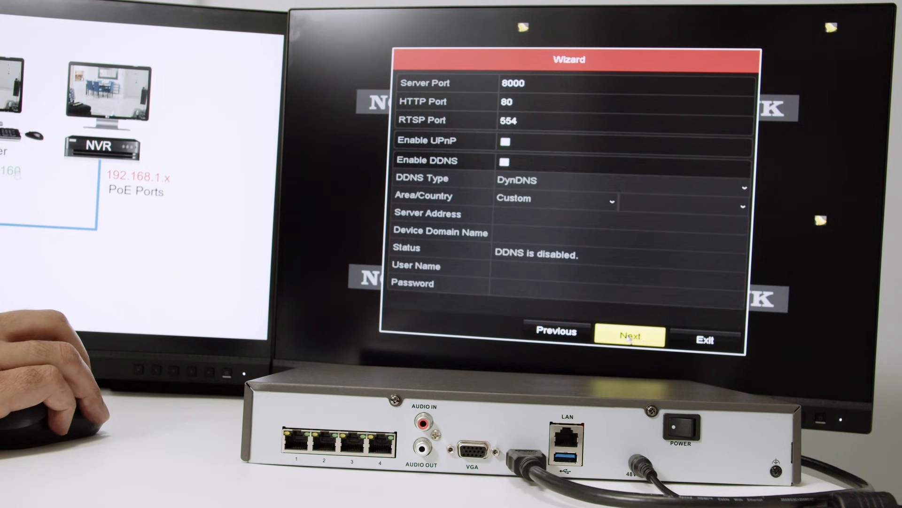
pyautogui.click(629, 336)
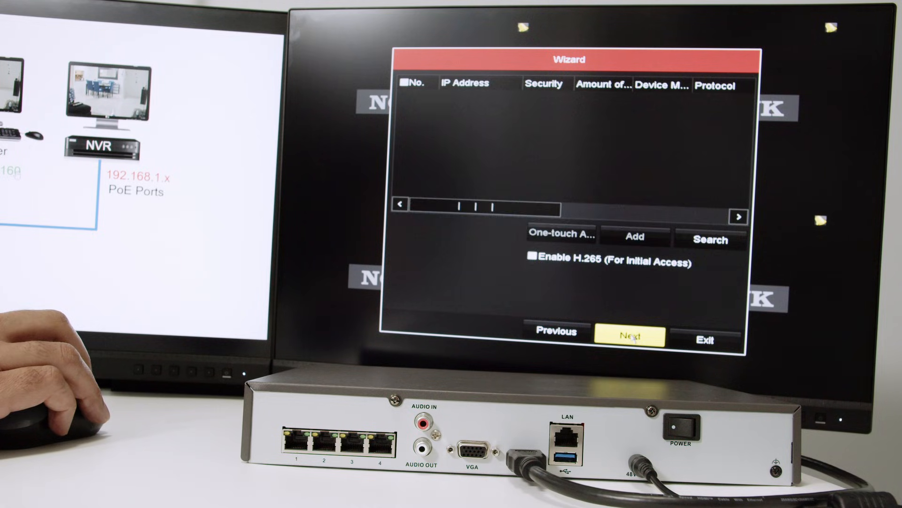
pyautogui.click(630, 336)
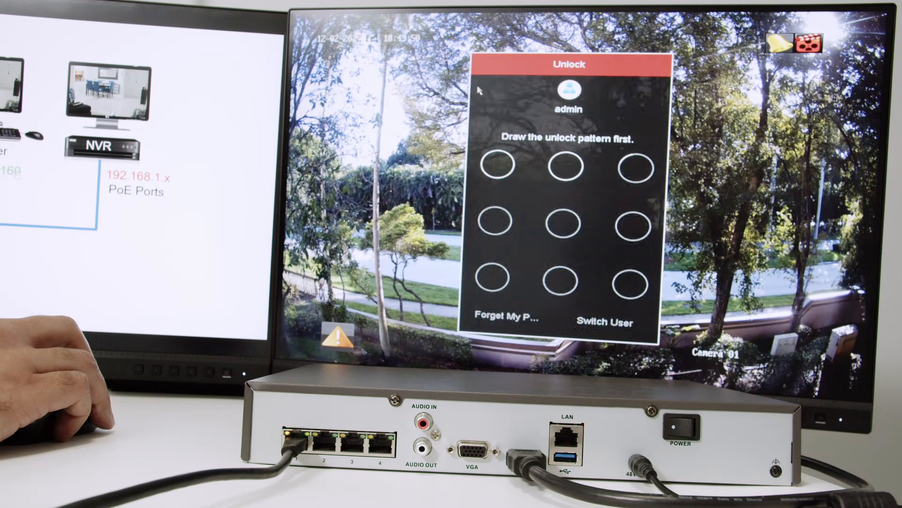
# Step: Unlock, raise the VGA/HDMI output resolution under Configuration > General, and keep it
pyautogui.moveTo(494, 167); pyautogui.dragTo(557, 224)
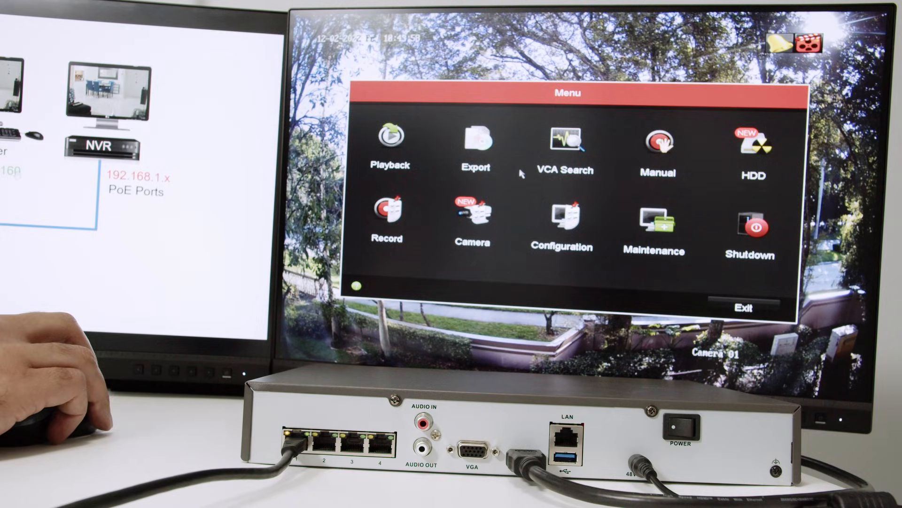
pyautogui.click(561, 219)
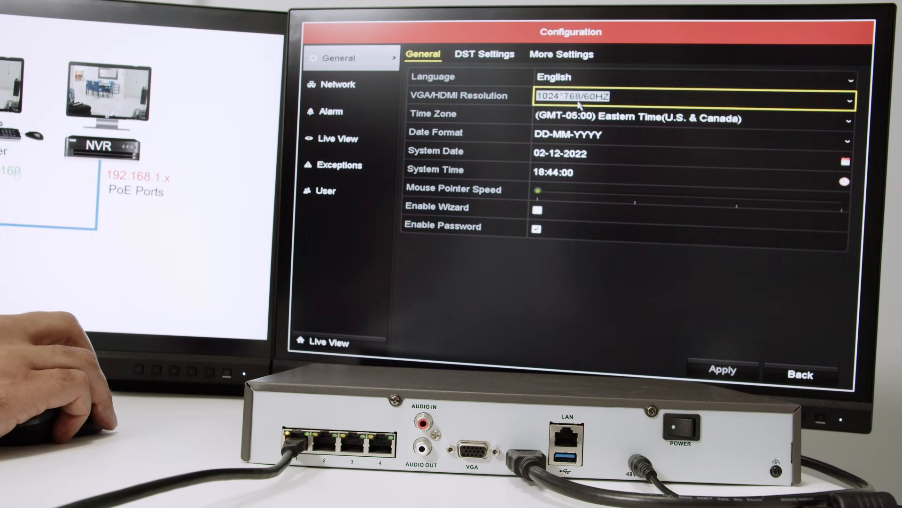
pyautogui.moveTo(633, 102)
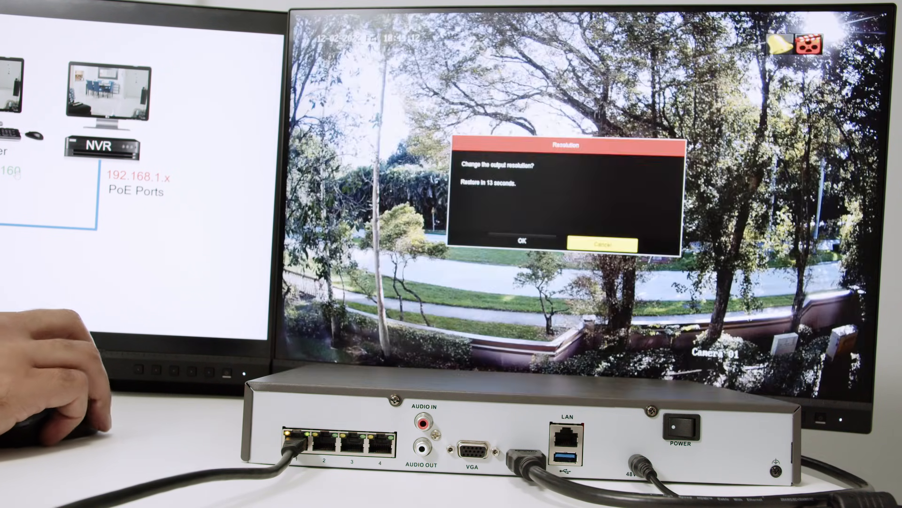
pyautogui.click(603, 243)
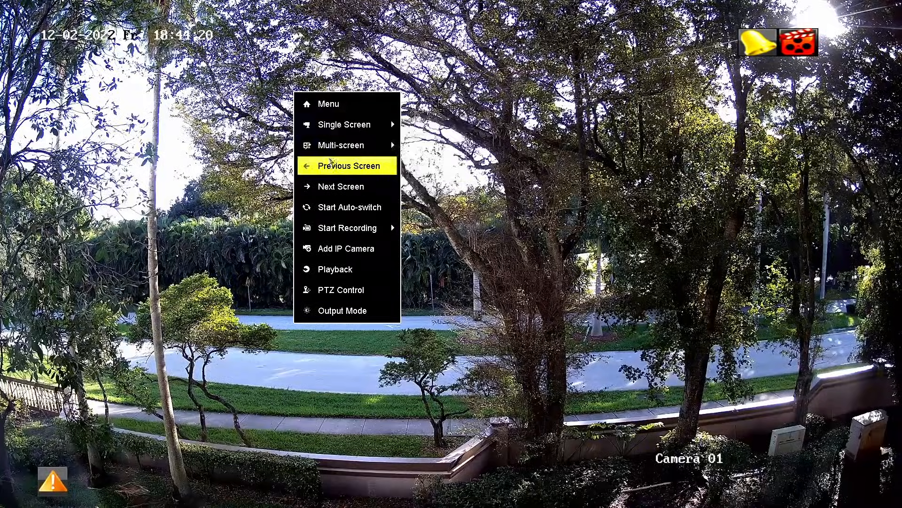
pyautogui.moveTo(329, 104)
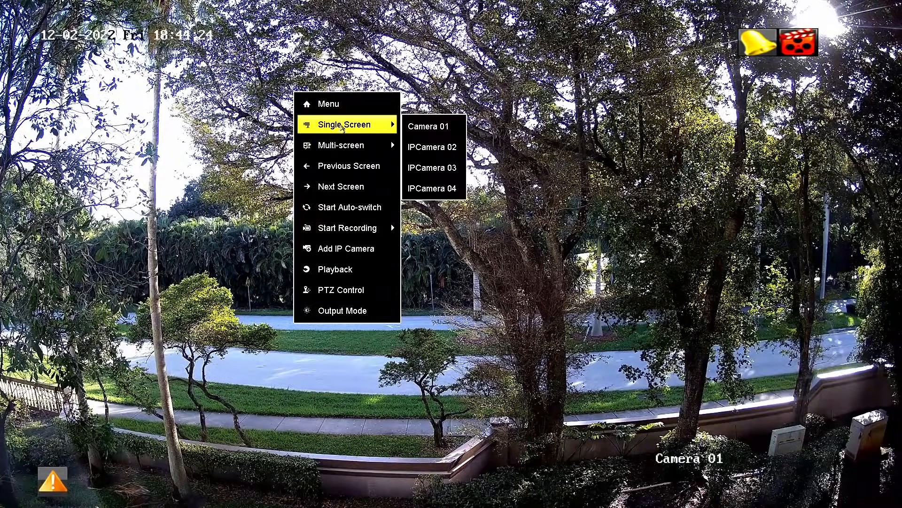
# Step: Preview Camera 01 in Camera Management and dismiss the 'IP camera does not exist' notice
pyautogui.click(328, 104)
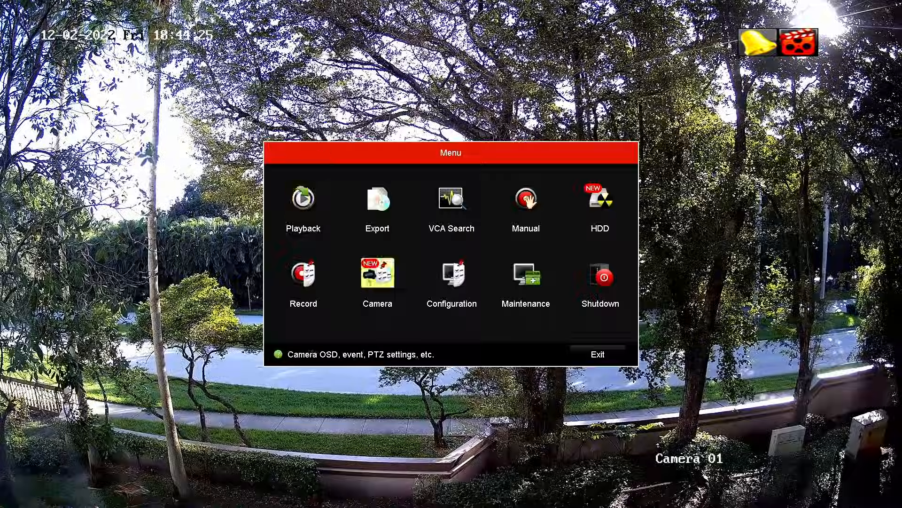
pyautogui.click(377, 273)
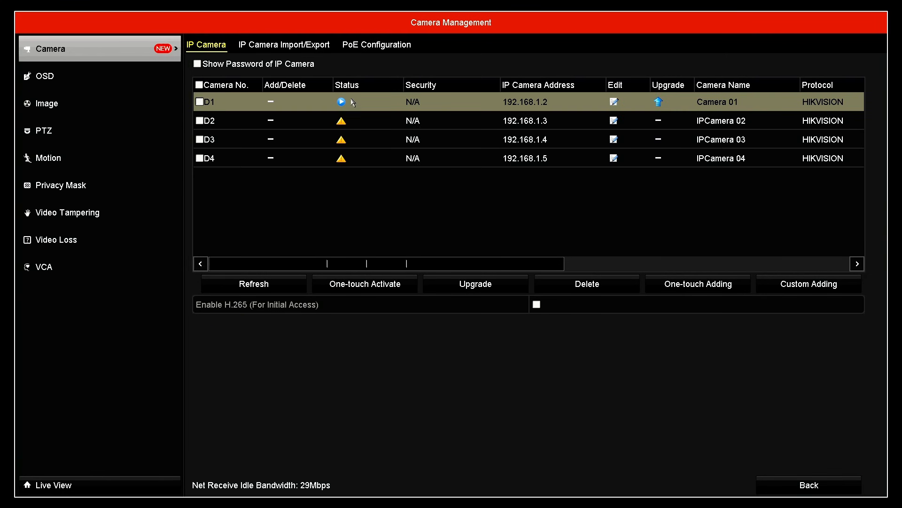
pyautogui.moveTo(346, 105)
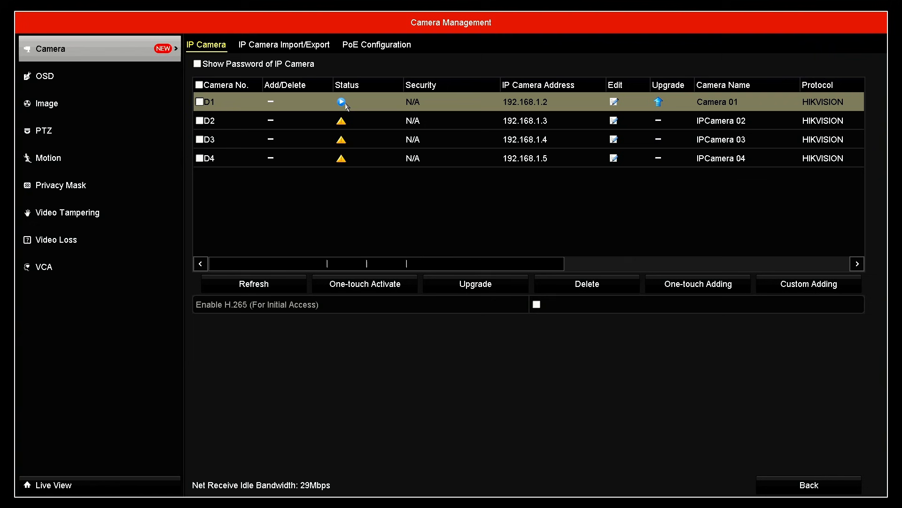
pyautogui.click(341, 102)
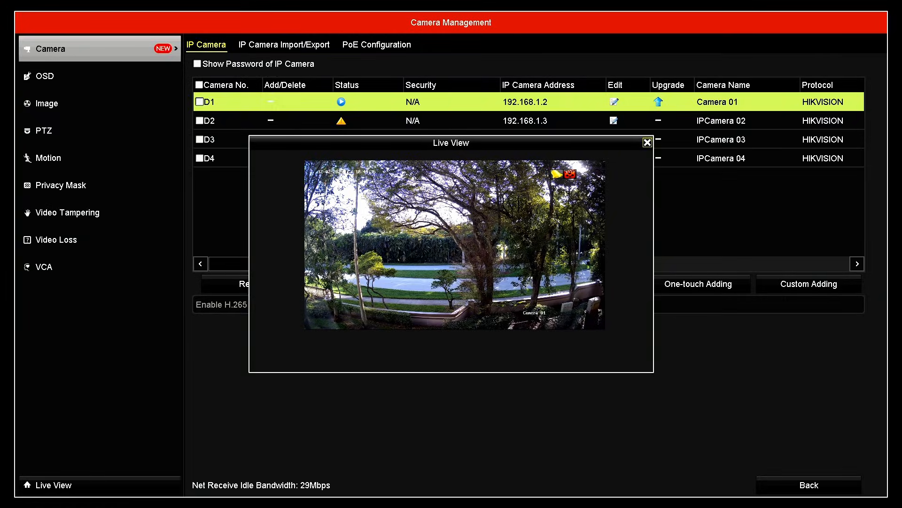
pyautogui.click(647, 142)
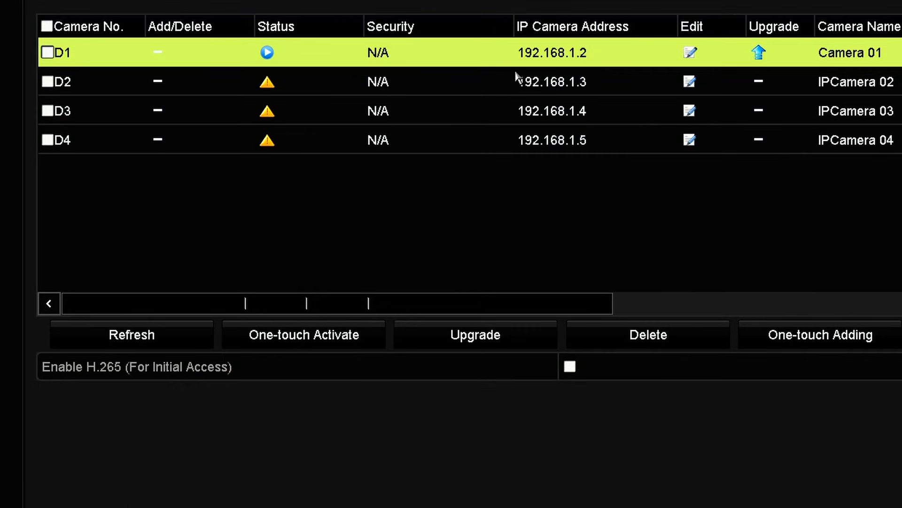
pyautogui.moveTo(553, 60)
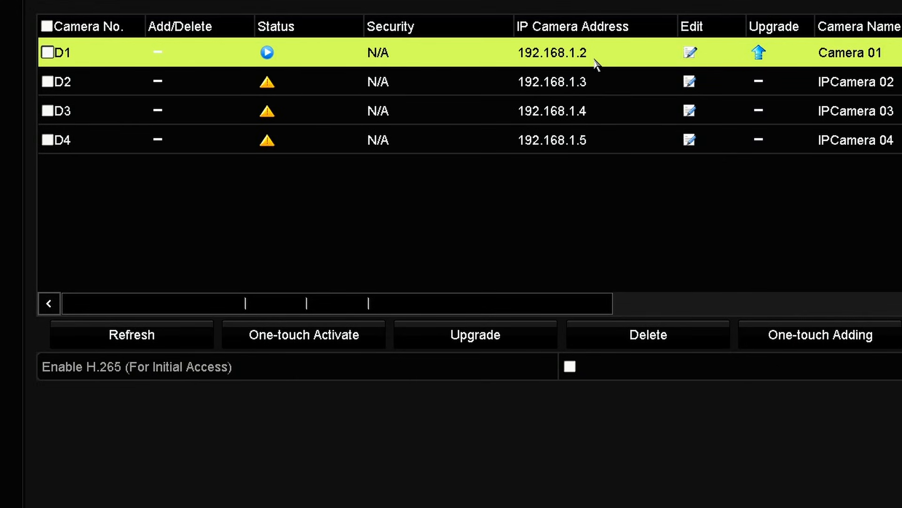
pyautogui.moveTo(531, 59)
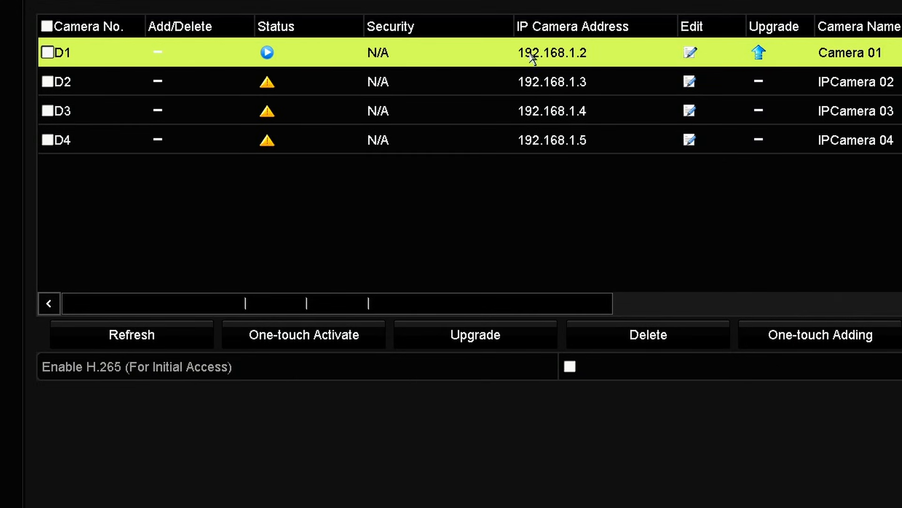
pyautogui.moveTo(331, 89)
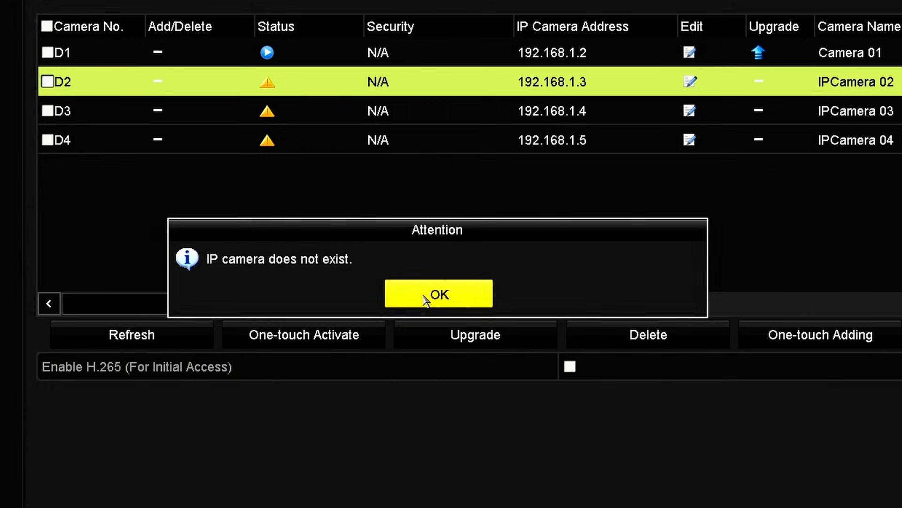
pyautogui.click(438, 294)
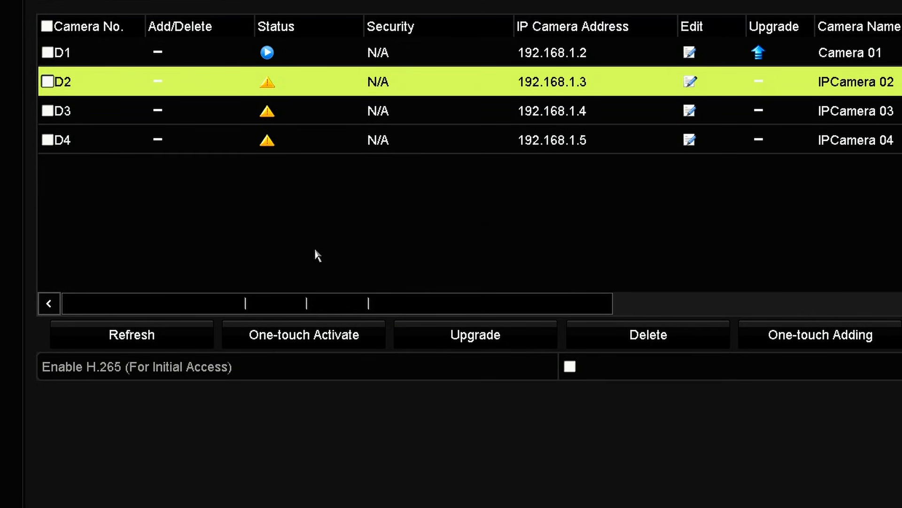
pyautogui.moveTo(345, 95)
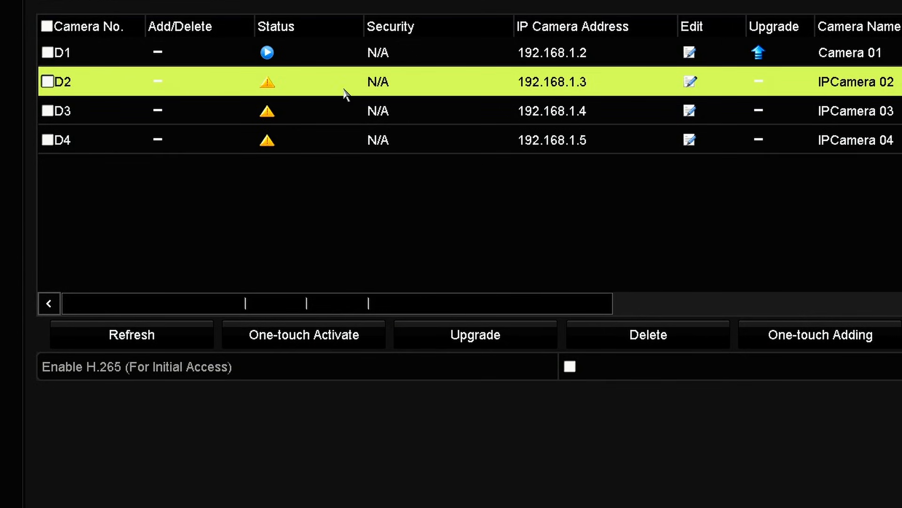
pyautogui.moveTo(485, 159)
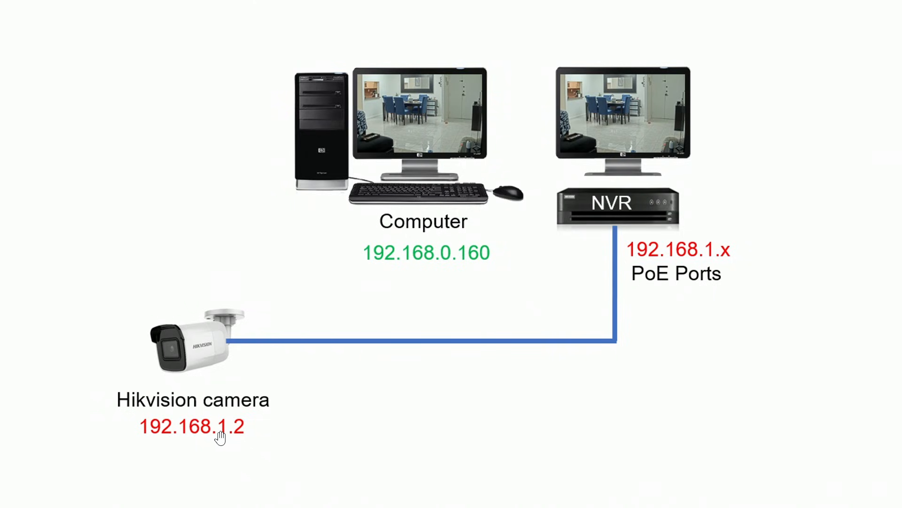
pyautogui.moveTo(218, 336)
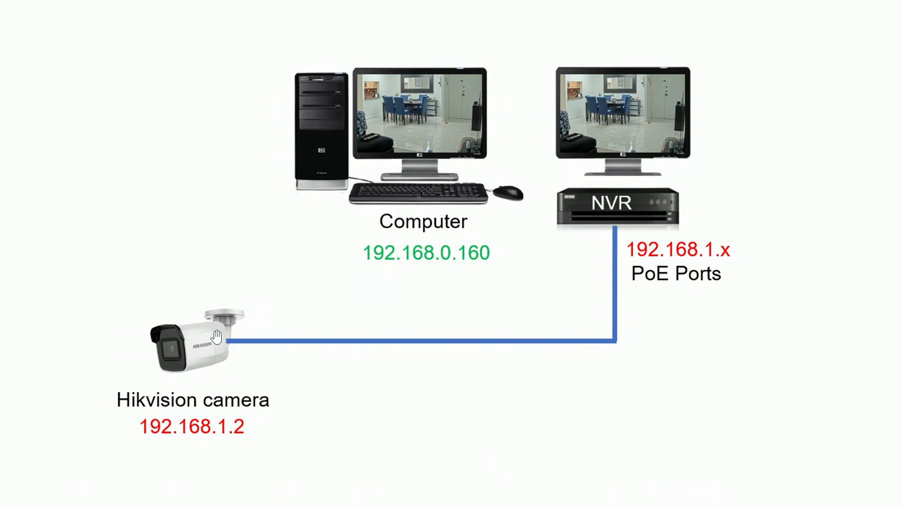
pyautogui.moveTo(648, 270)
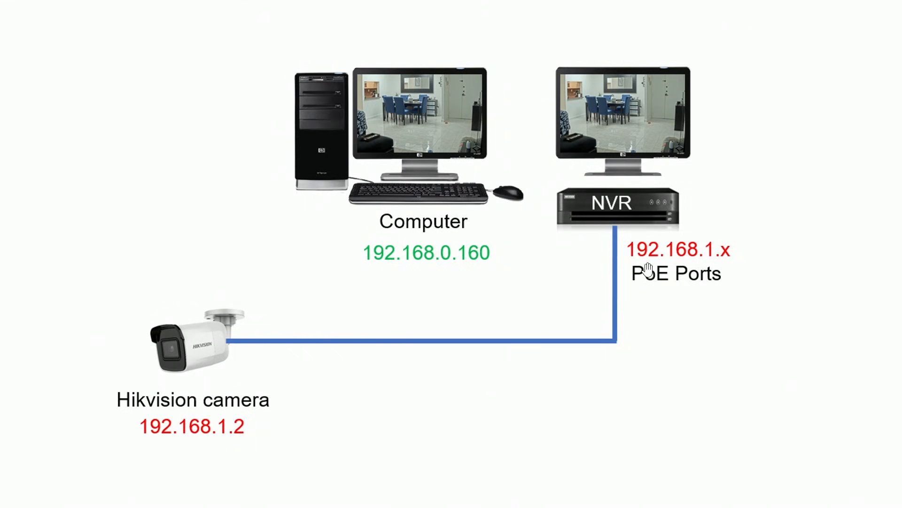
pyautogui.moveTo(752, 258)
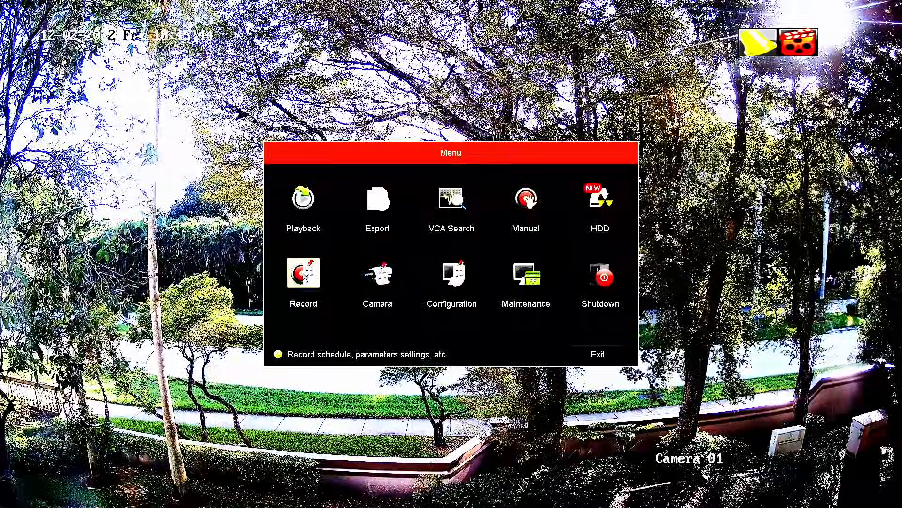
pyautogui.click(599, 198)
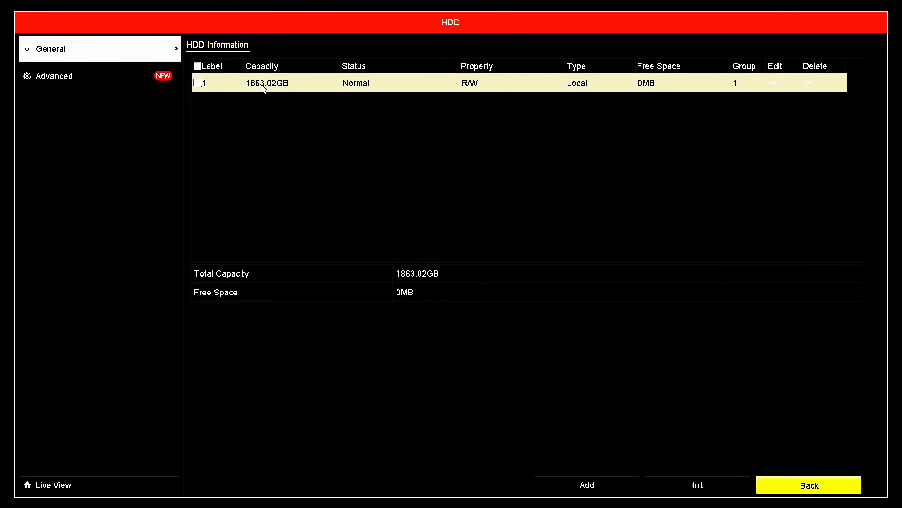
pyautogui.moveTo(355, 99)
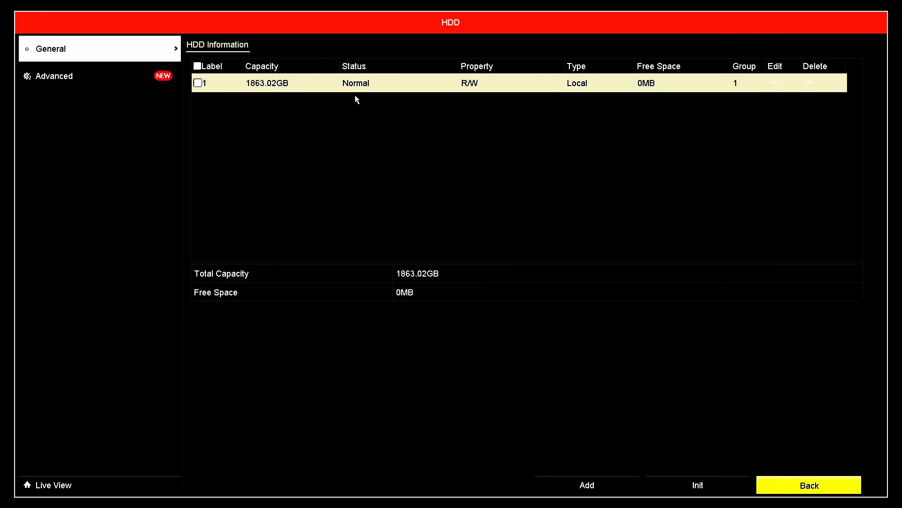
pyautogui.moveTo(447, 104)
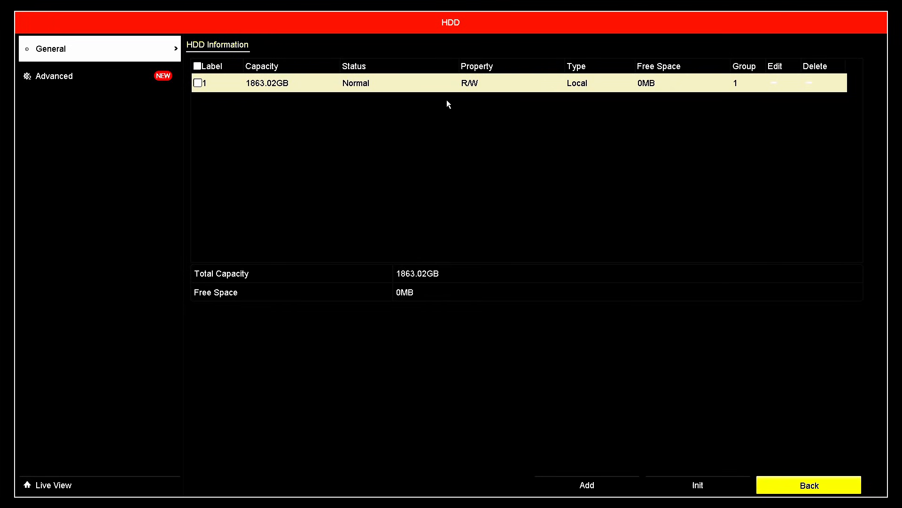
pyautogui.moveTo(735, 298)
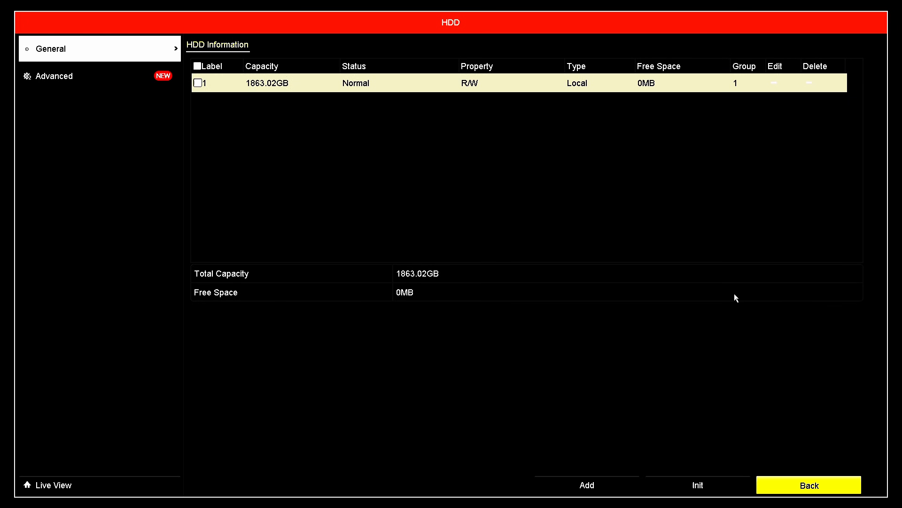
pyautogui.click(808, 485)
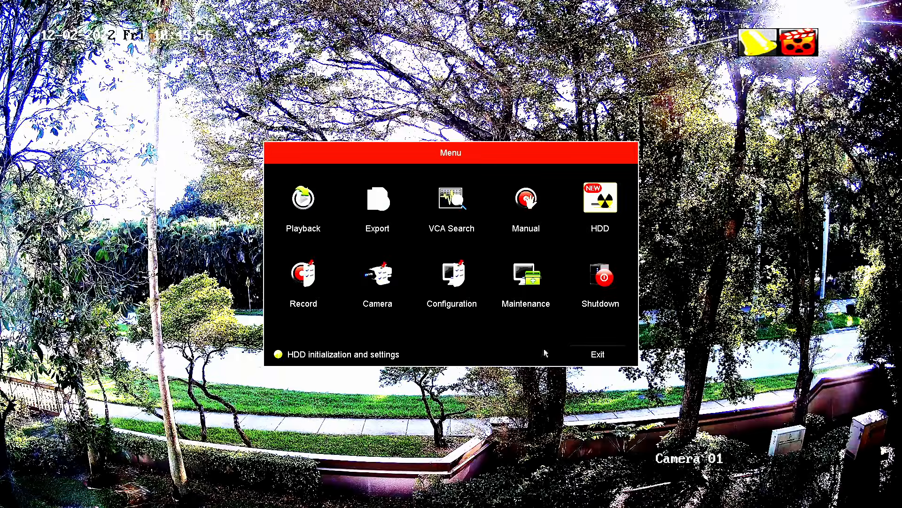
# Step: Schedule Camera 01 for Motion recording 0–24 every day, apply, and go back
pyautogui.click(303, 279)
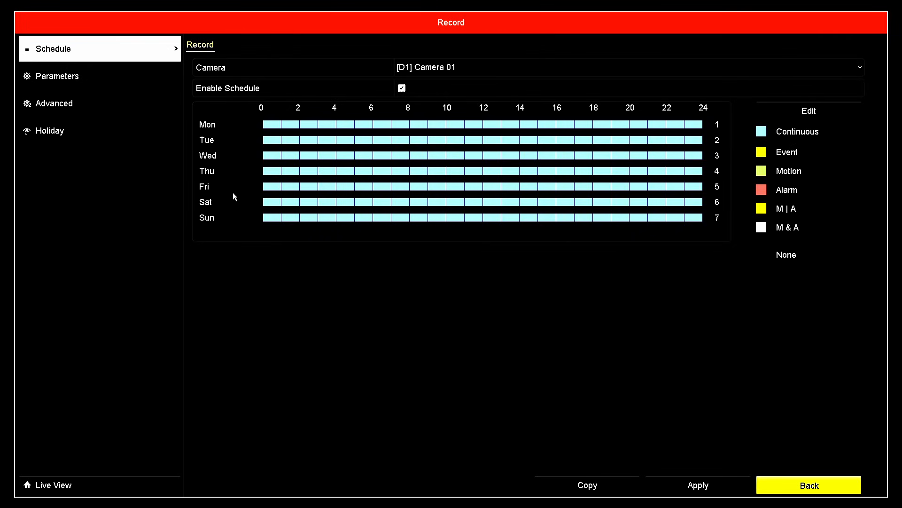
pyautogui.moveTo(741, 137)
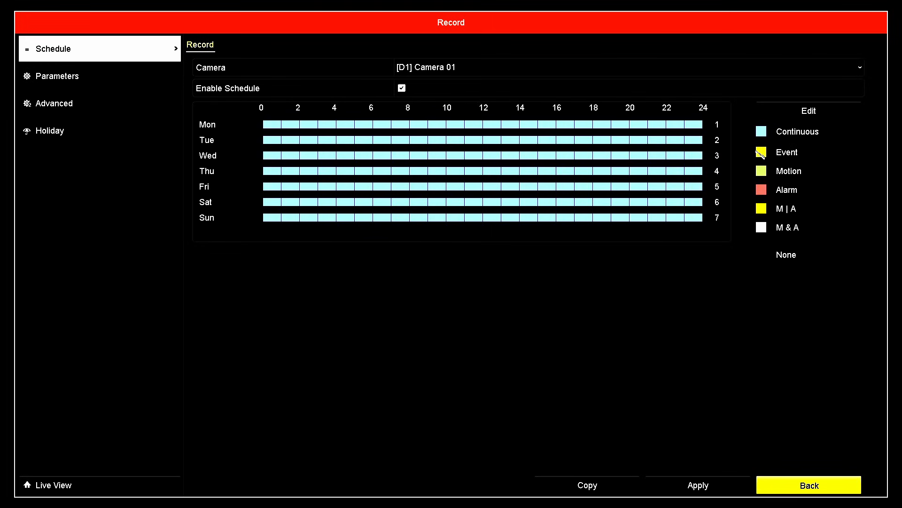
pyautogui.moveTo(789, 171)
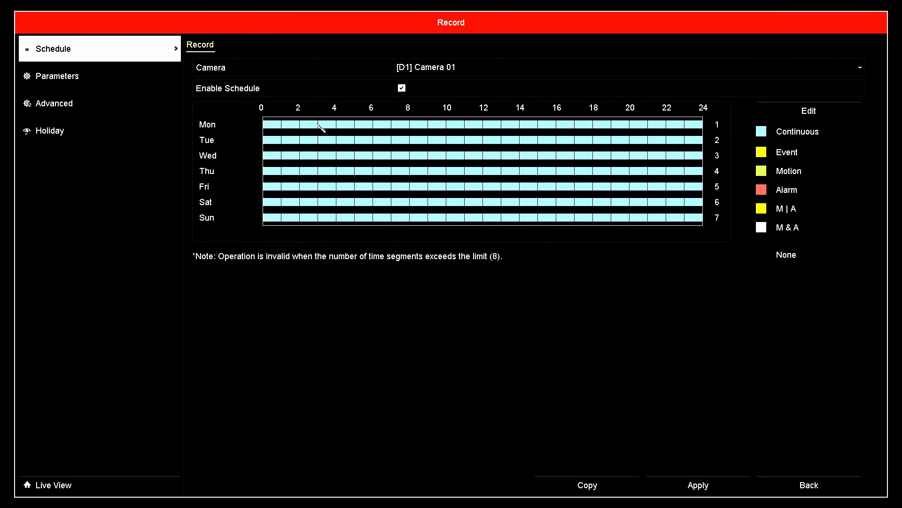
pyautogui.moveTo(262, 121); pyautogui.dragTo(331, 220)
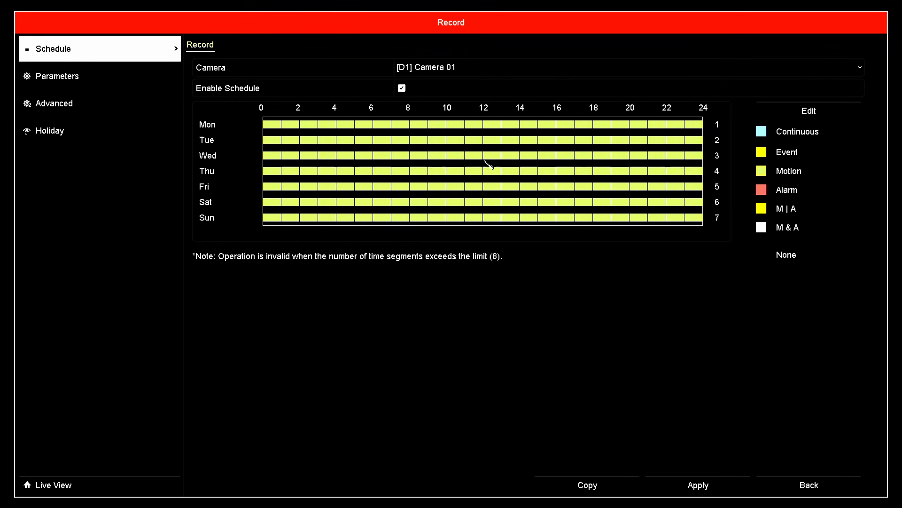
pyautogui.click(627, 67)
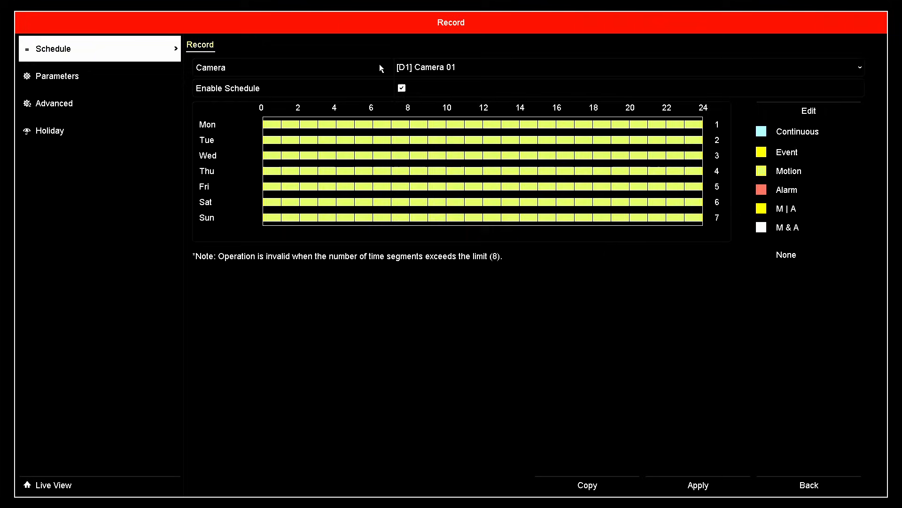
pyautogui.moveTo(736, 148)
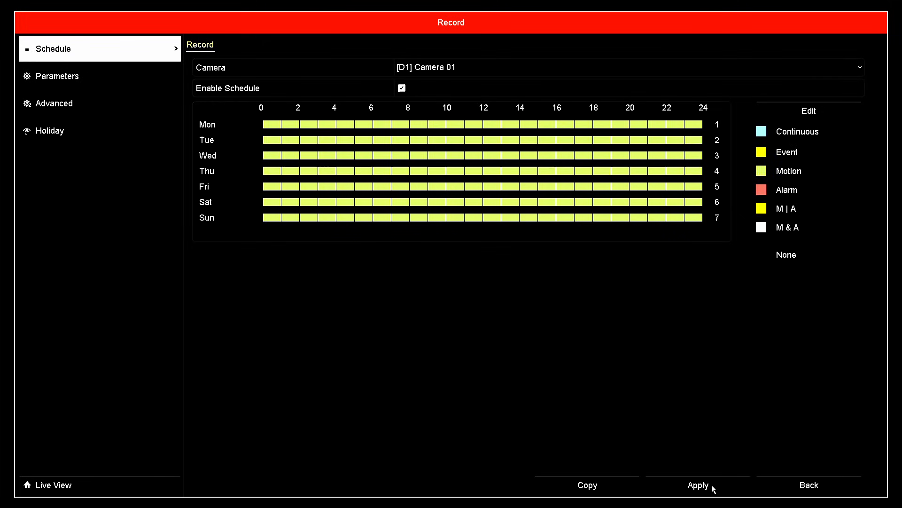
pyautogui.moveTo(708, 174)
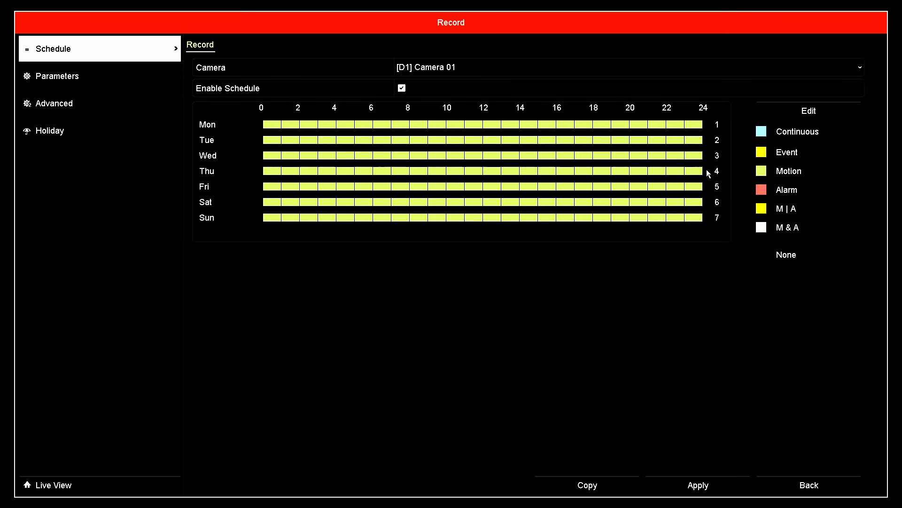
pyautogui.moveTo(479, 118)
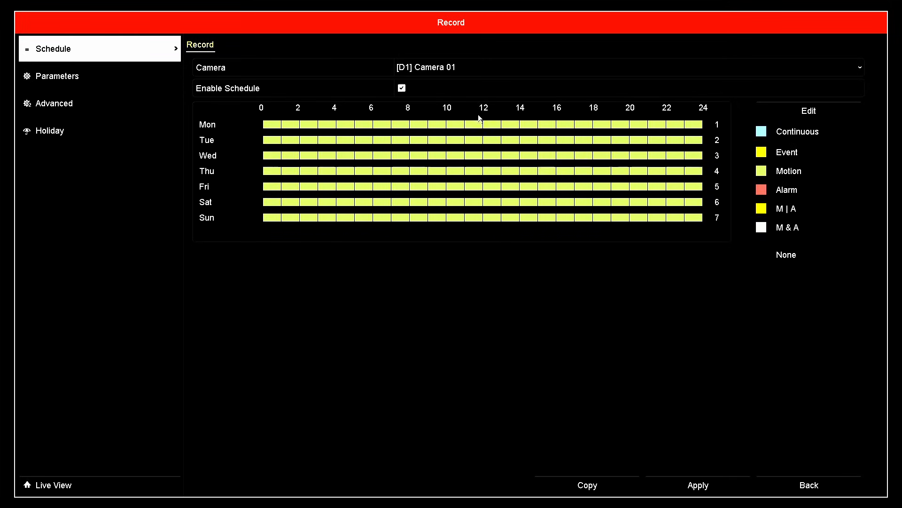
pyautogui.moveTo(385, 114)
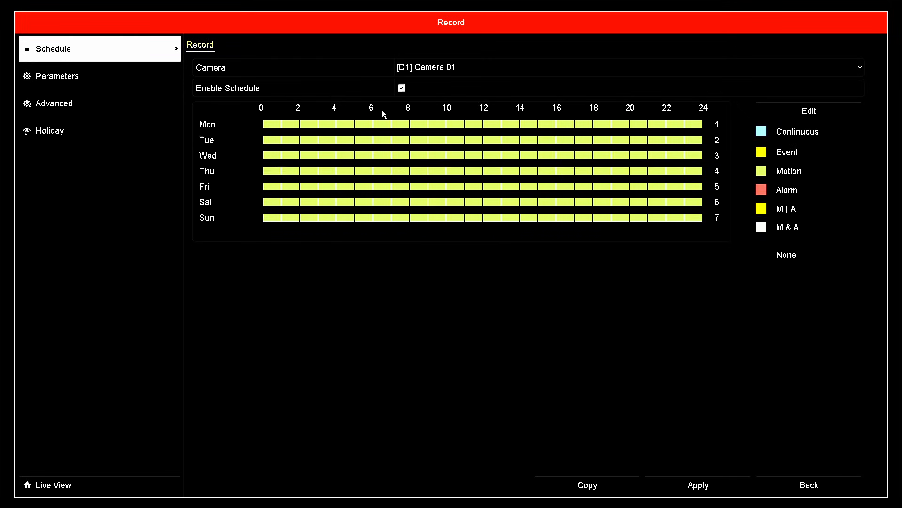
pyautogui.moveTo(507, 223)
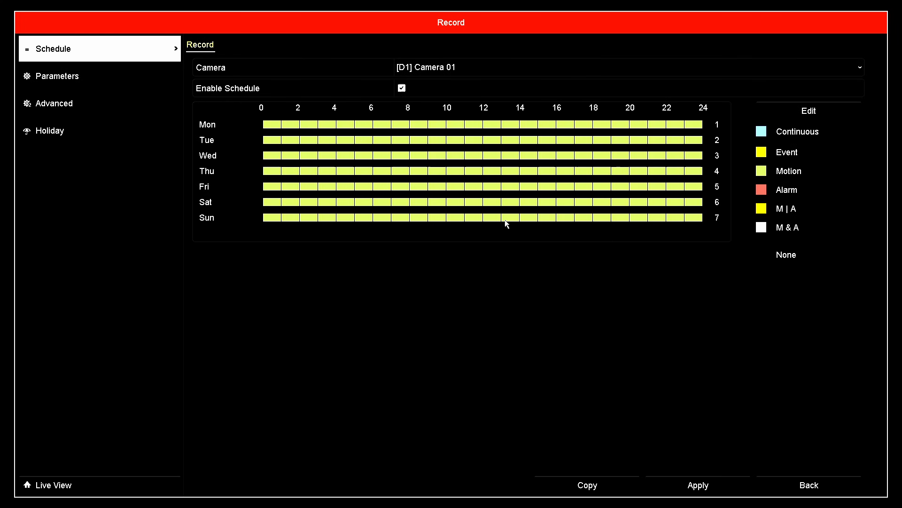
pyautogui.click(808, 485)
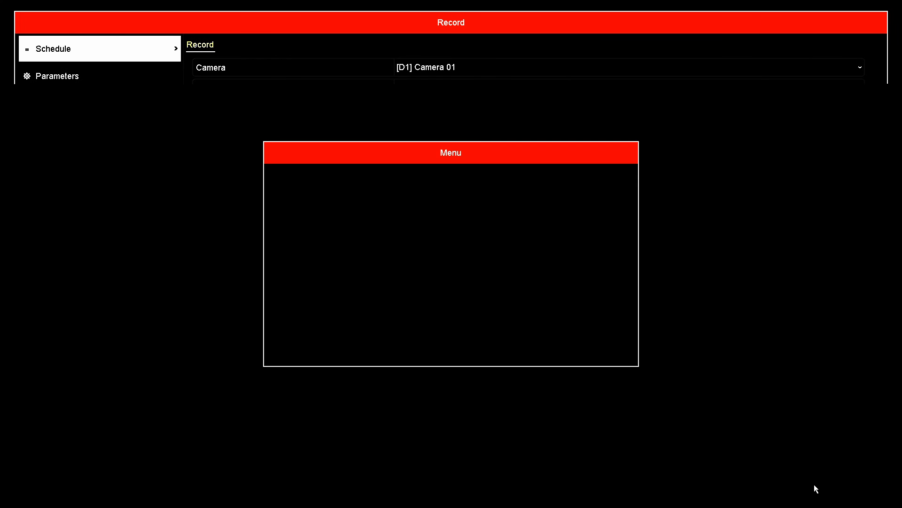